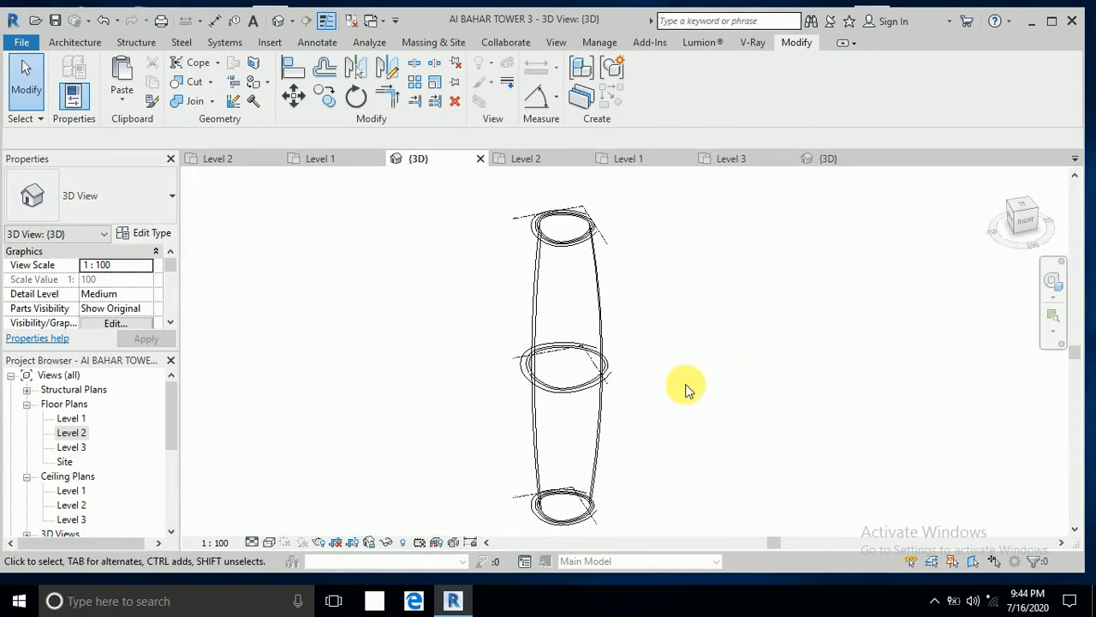
mouse_move(668, 404)
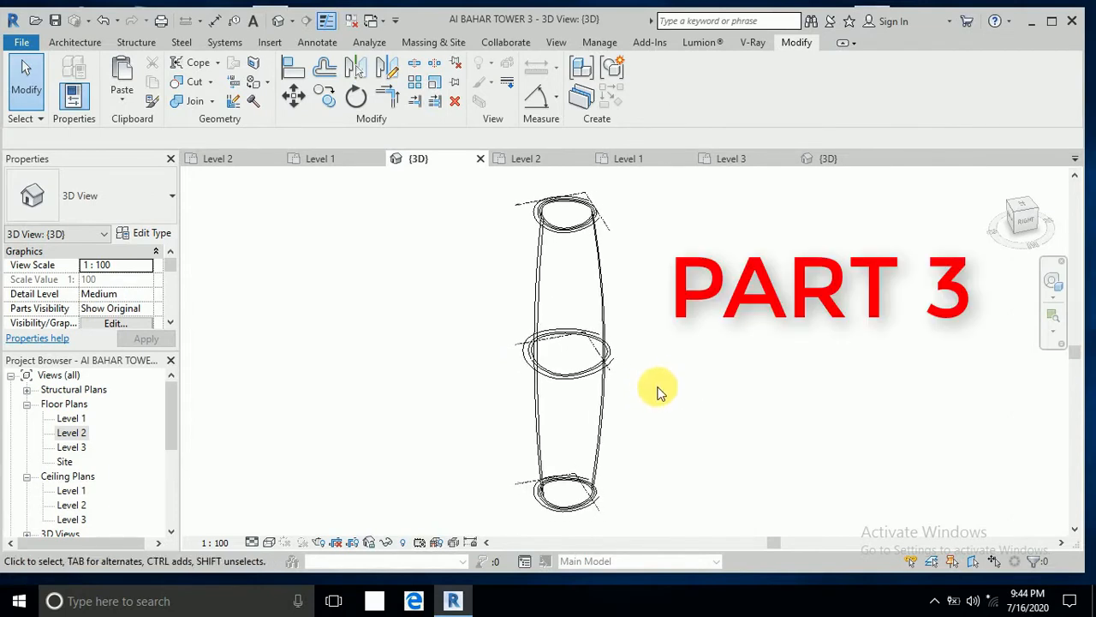
mouse_move(644, 446)
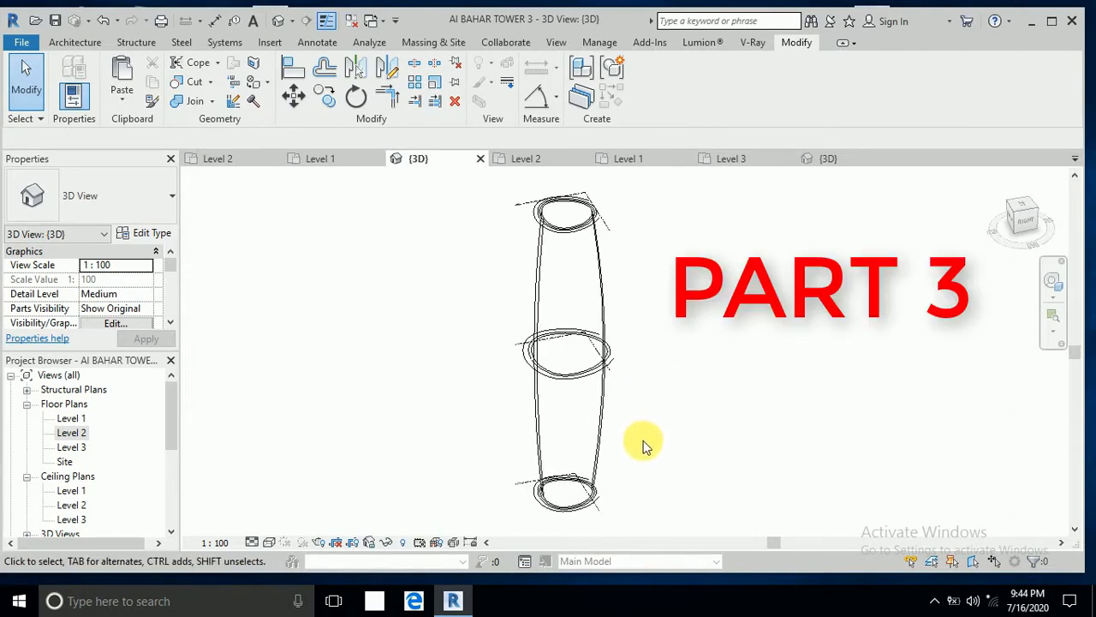
mouse_move(647, 442)
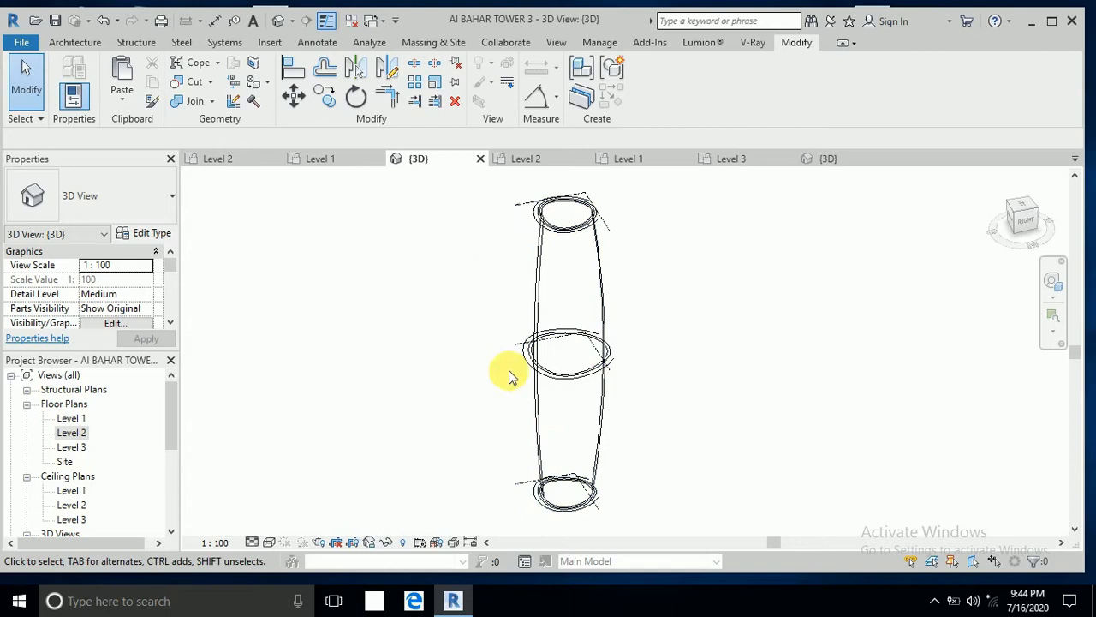
Select and deselect the tower mass, then bring up the South elevation view.
click(600, 219)
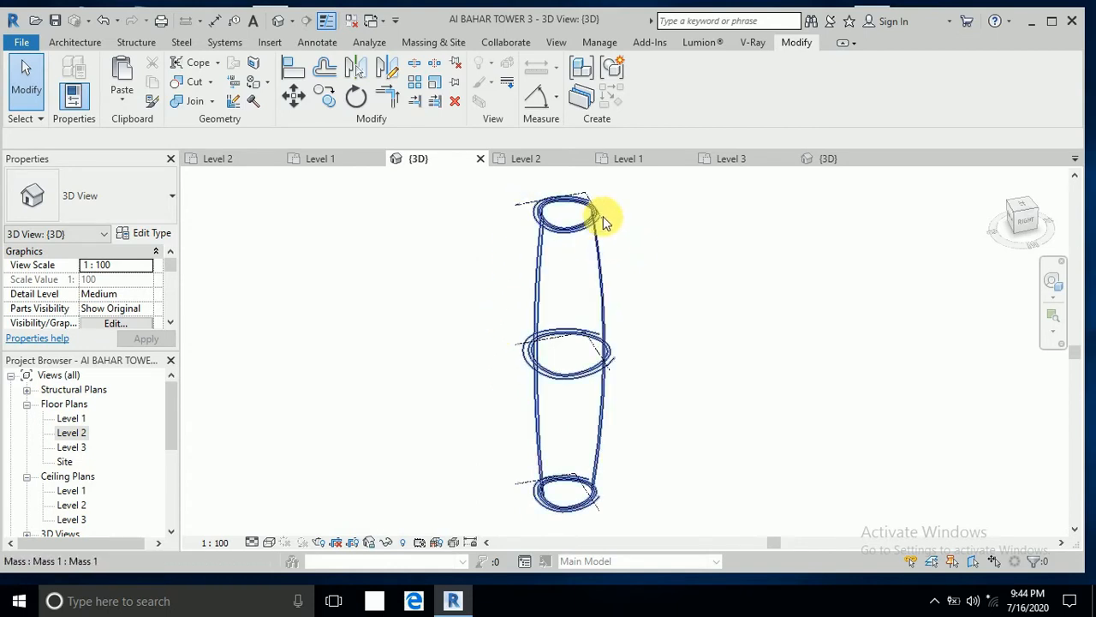
click(653, 283)
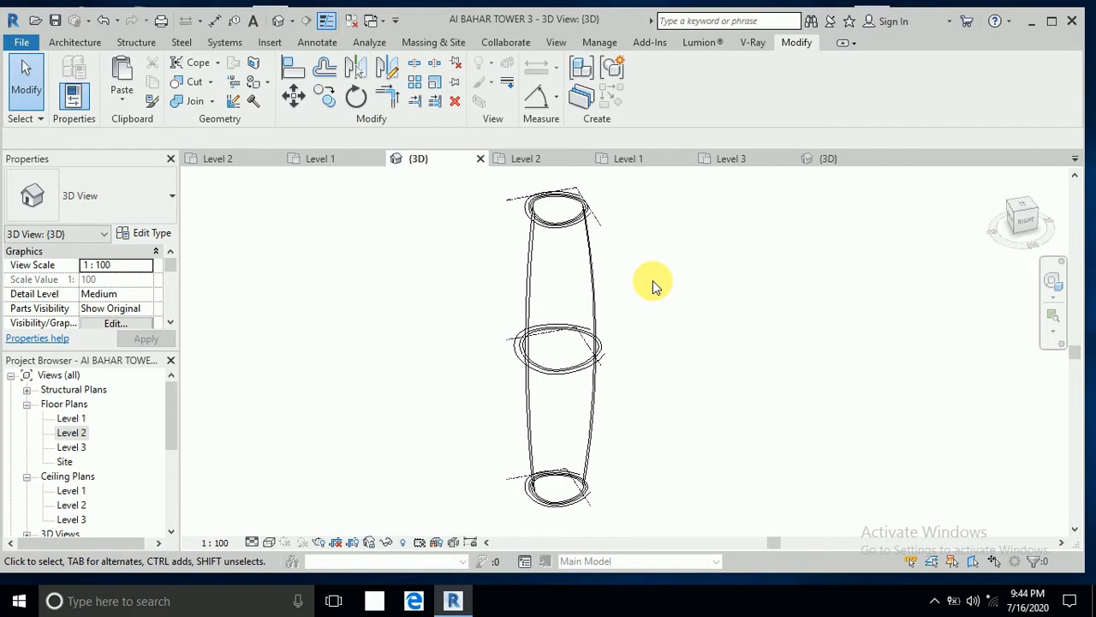
mouse_move(653, 290)
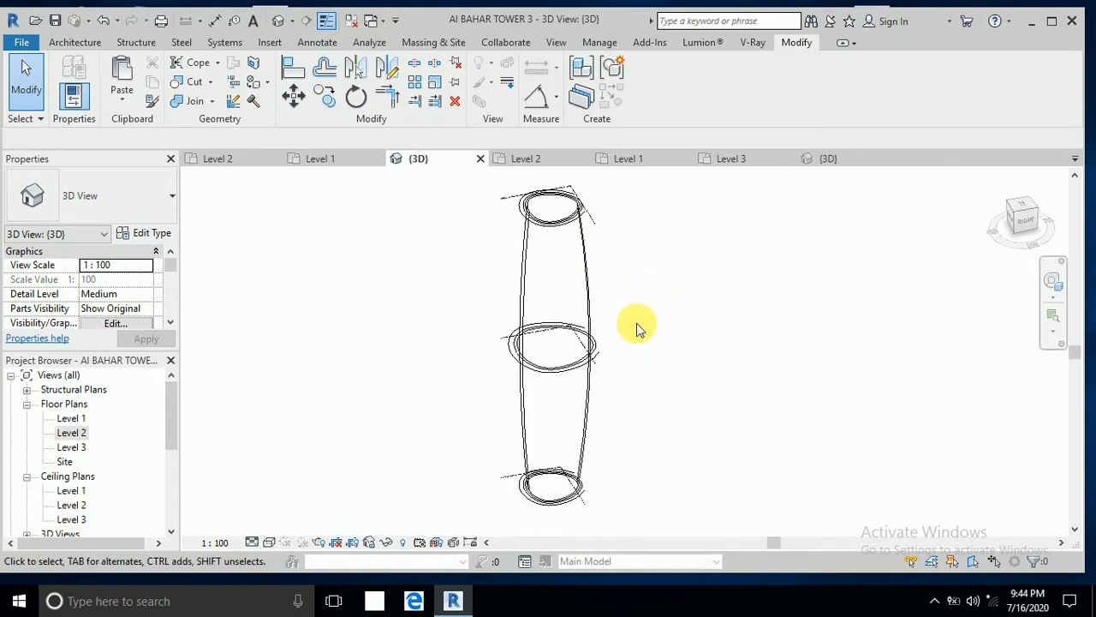
mouse_move(162, 428)
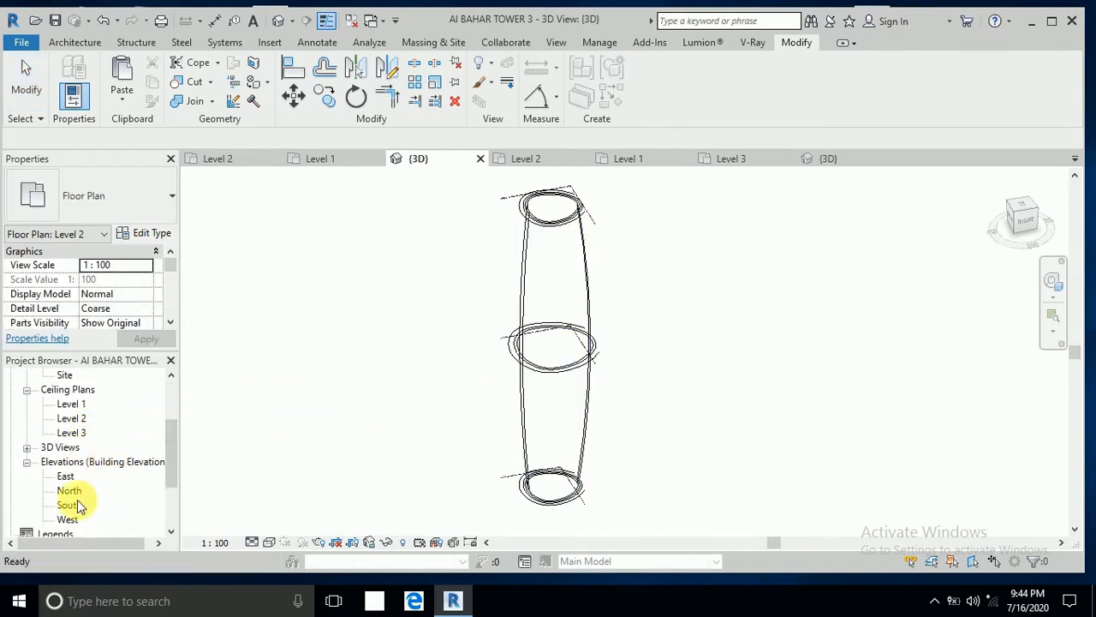
double_click(68, 504)
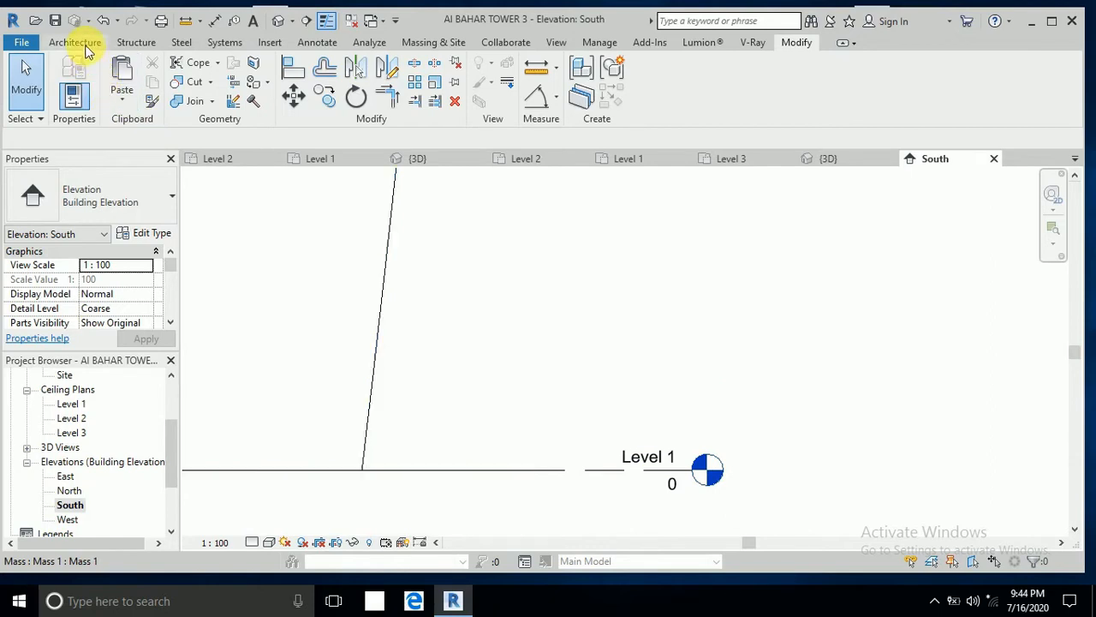
Start the Level tool with a 4000 offset and add the first levels, naming one Level 4.
click(75, 41)
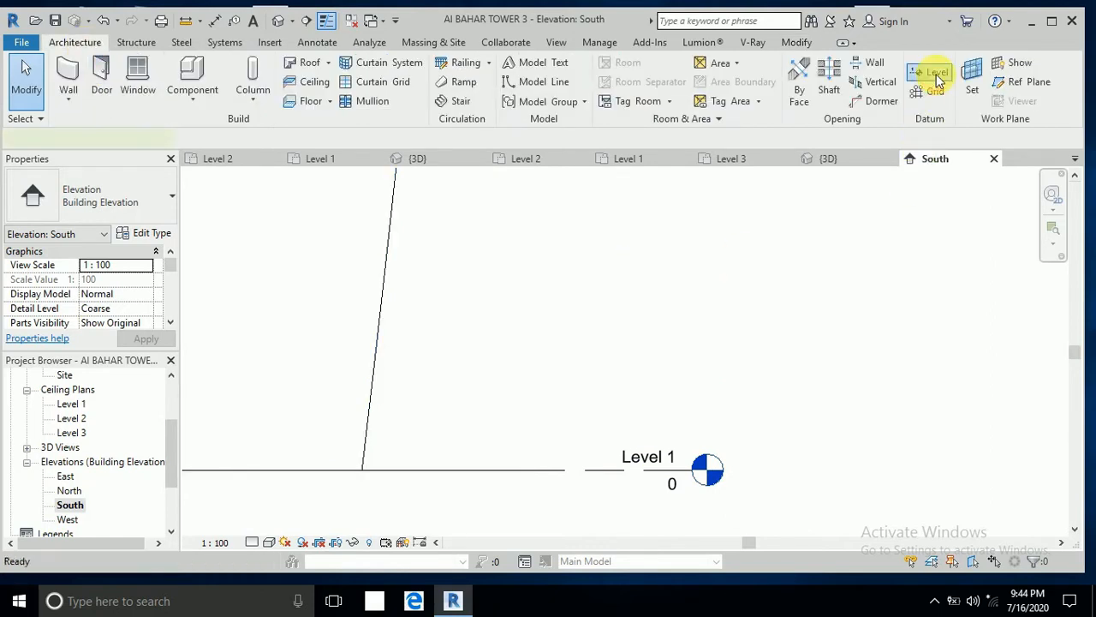
click(932, 77)
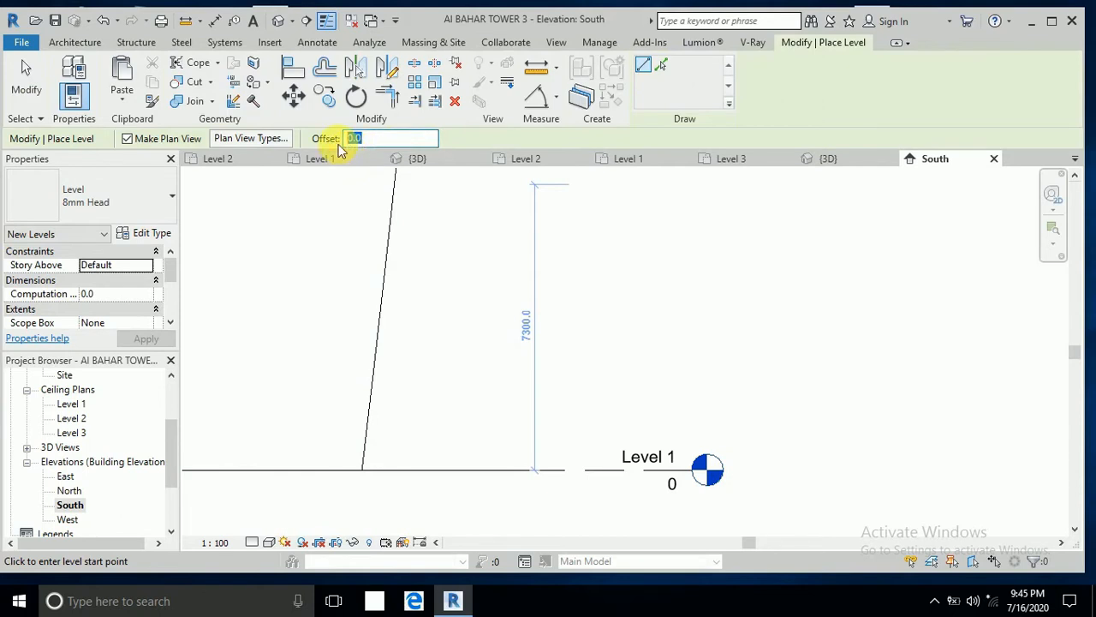
text(400)
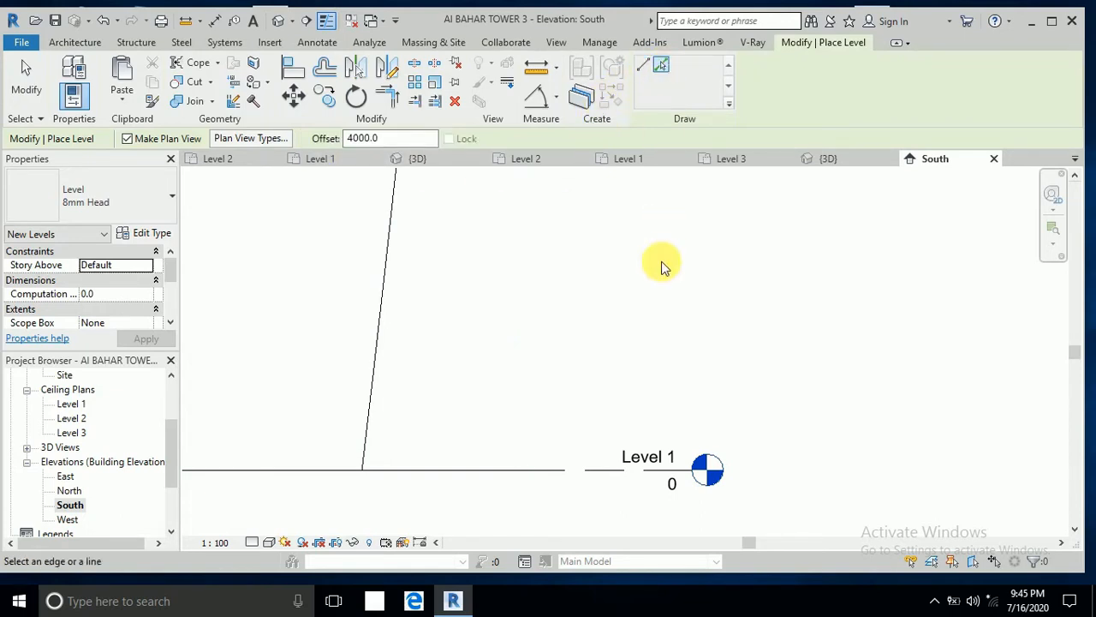
click(661, 264)
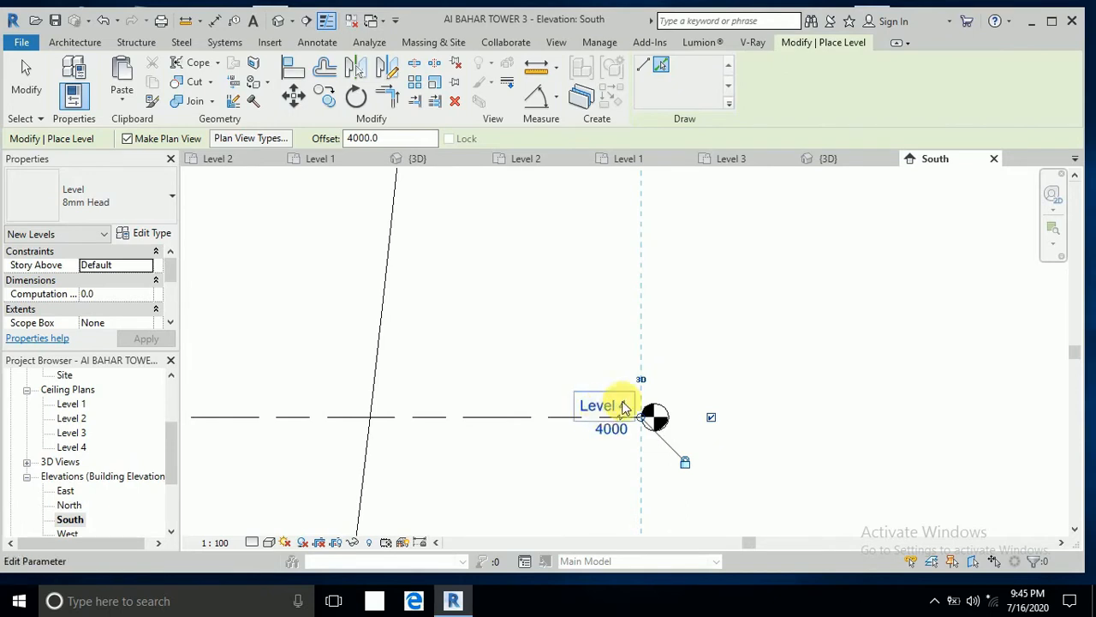
text(Level 4)
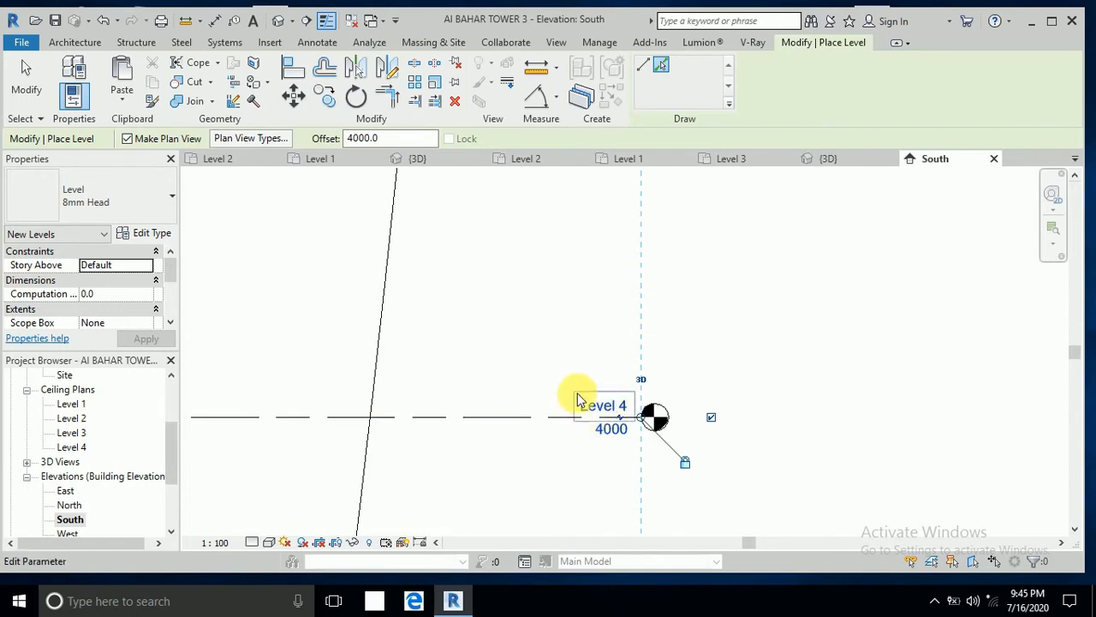
mouse_move(596, 349)
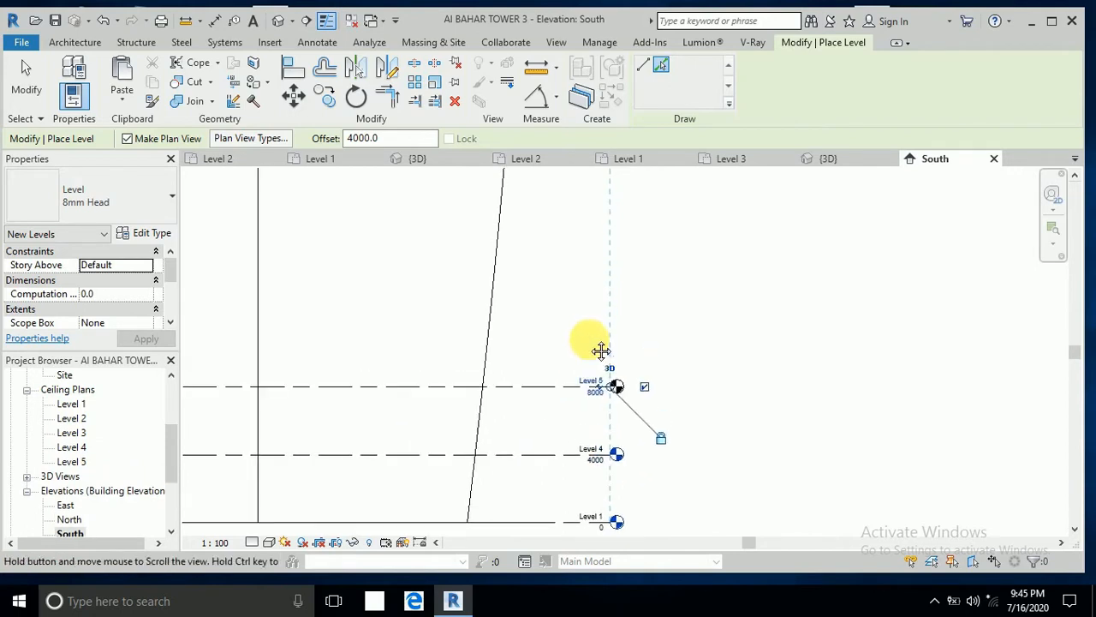
click(589, 339)
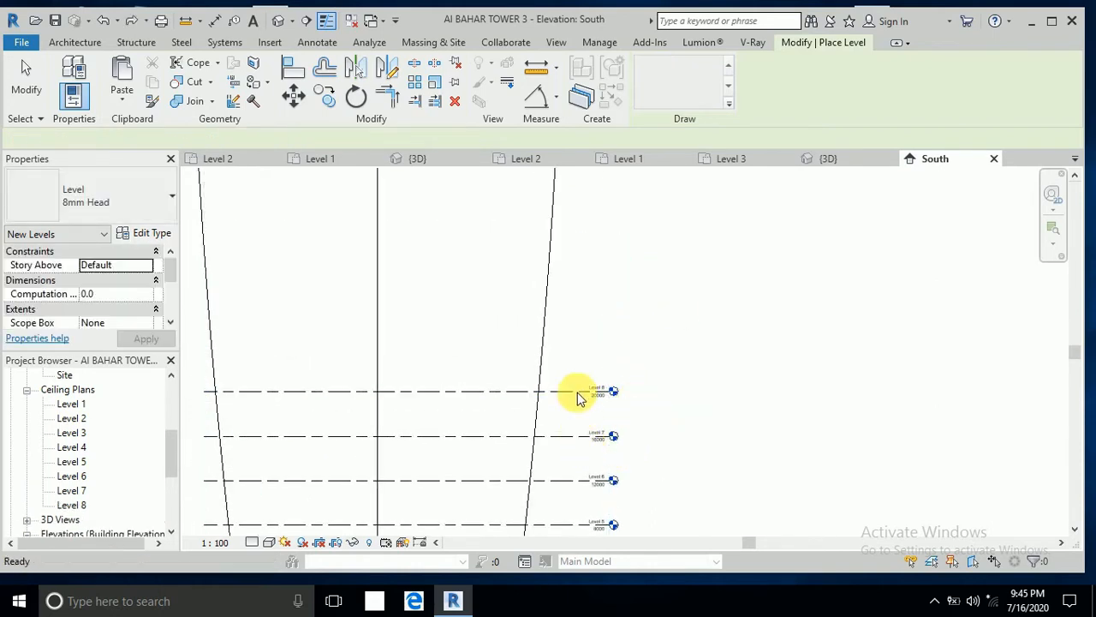
Switch the Level tool to Pick Lines mode and add the next 4000-offset level.
click(661, 66)
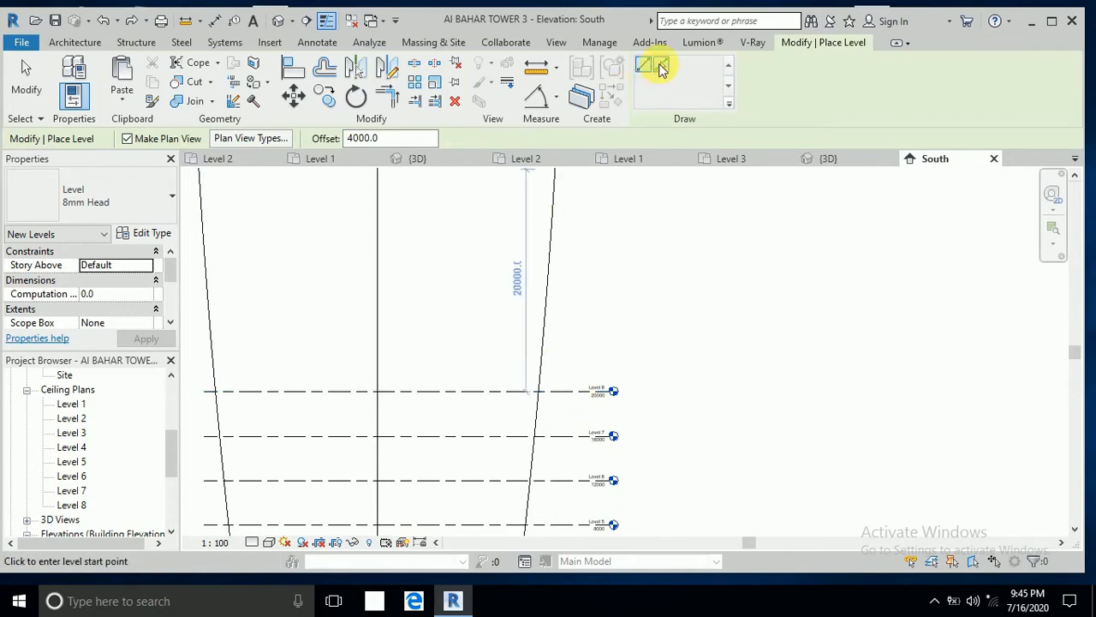
click(661, 65)
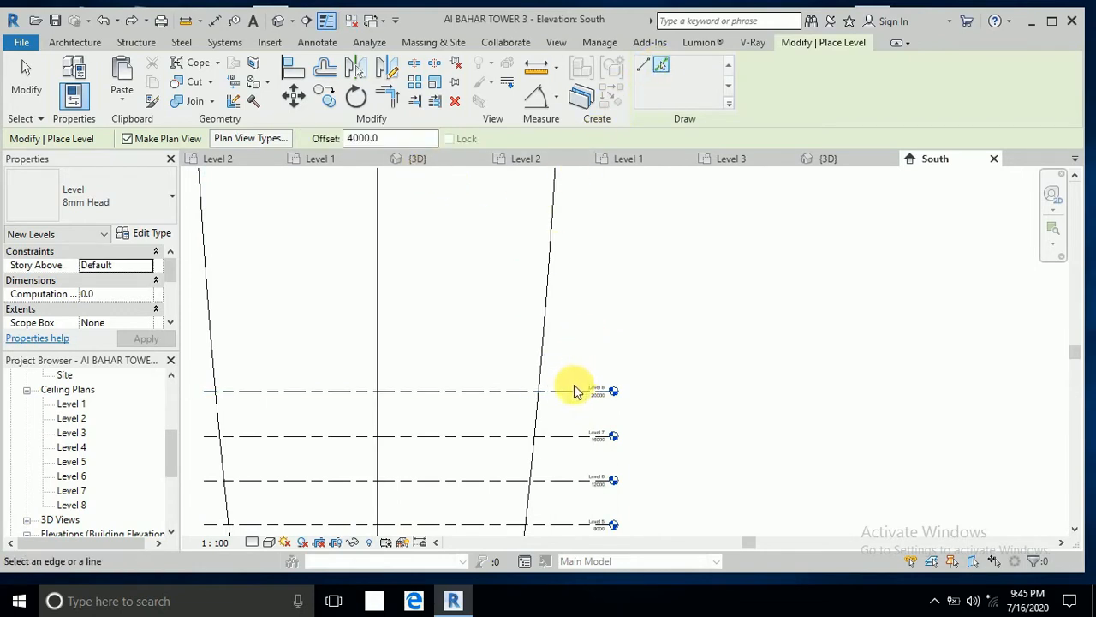
click(574, 391)
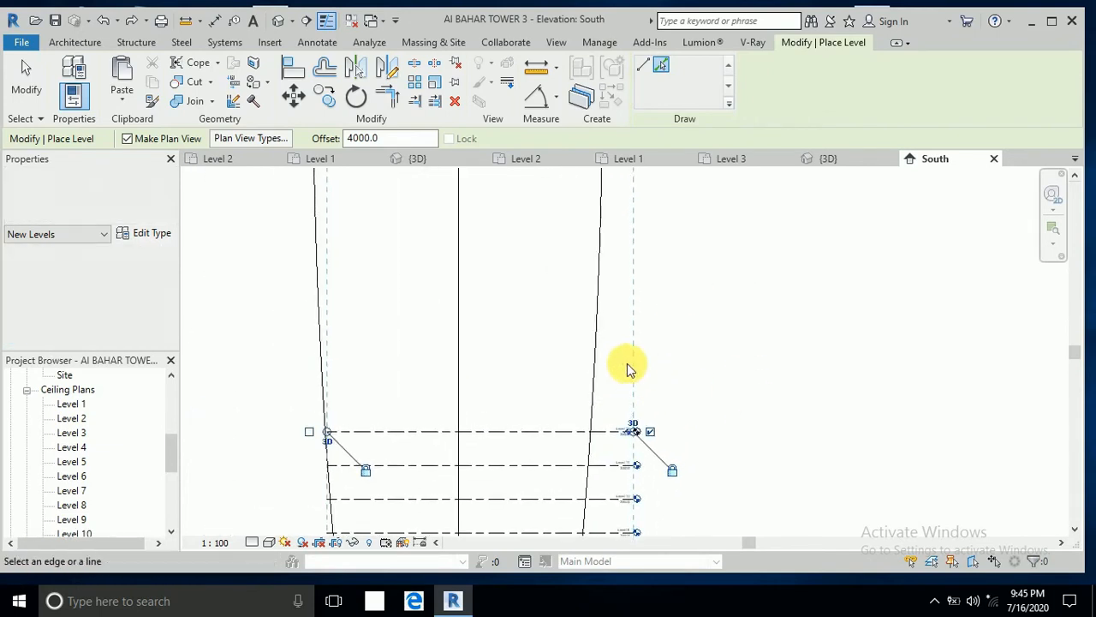
Keep adding 4000-spaced levels above the topmost one up the tower height.
click(630, 358)
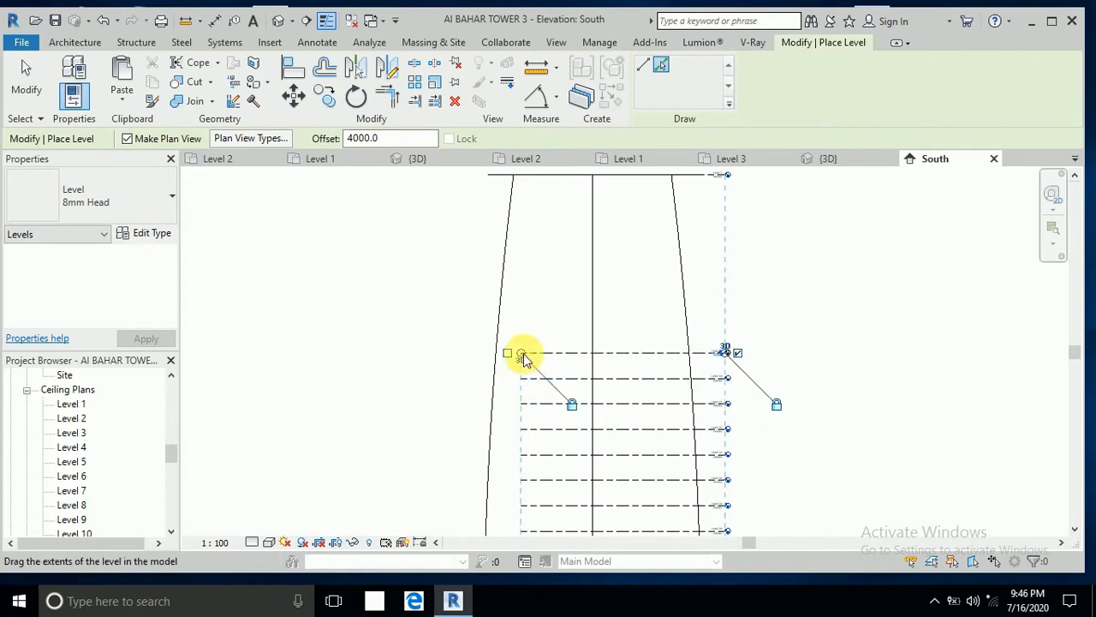
mouse_move(718, 323)
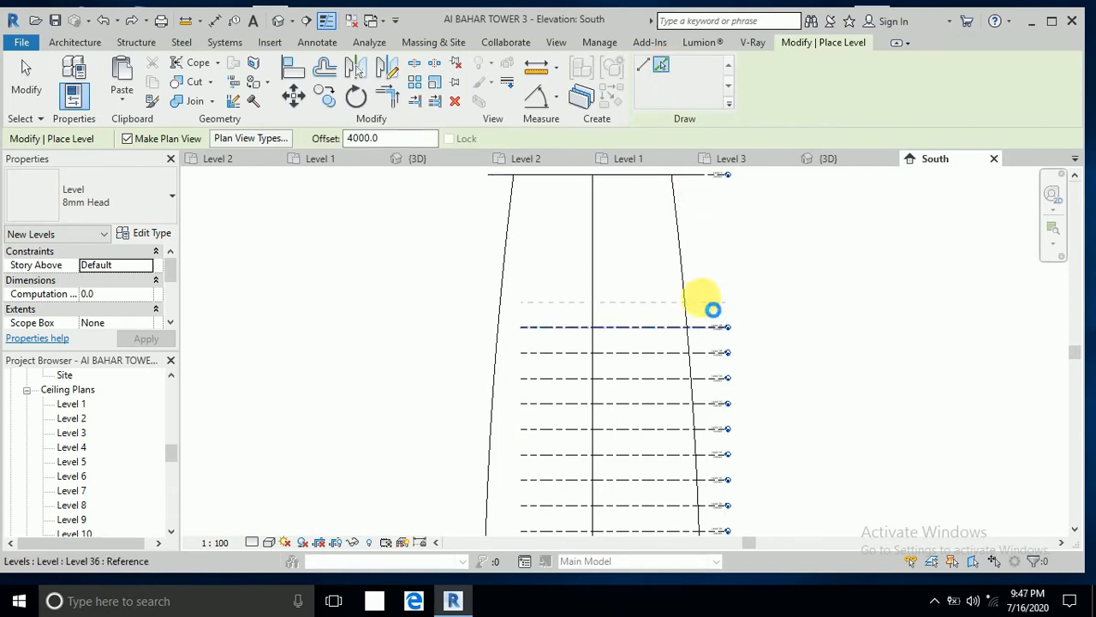
click(712, 309)
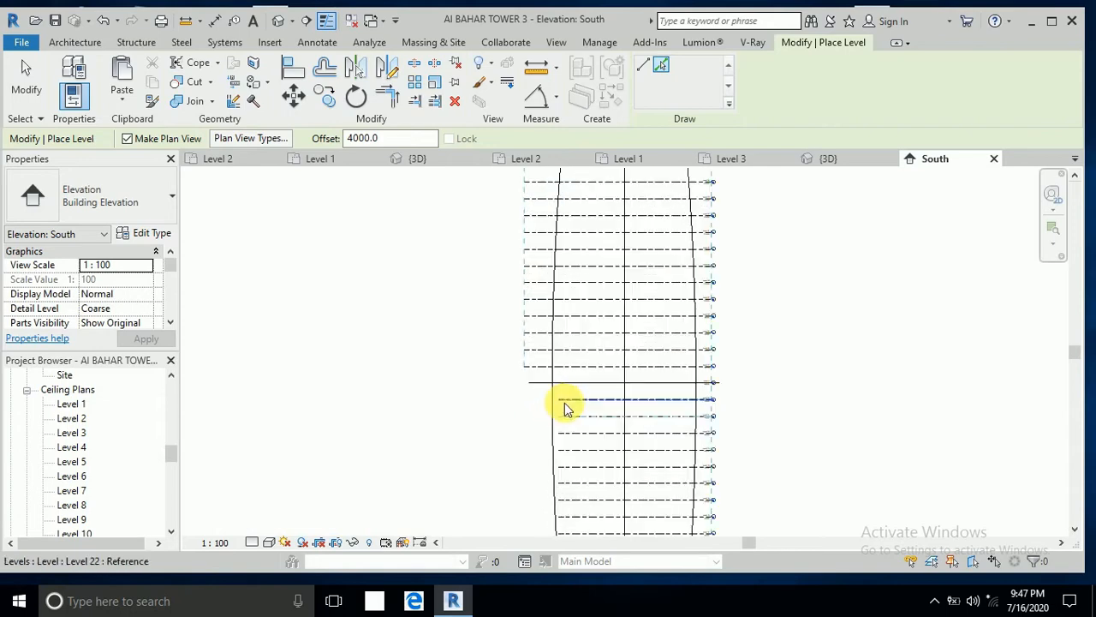
End level placement and return to the 3D view with the Massing & Site tools shown.
click(565, 401)
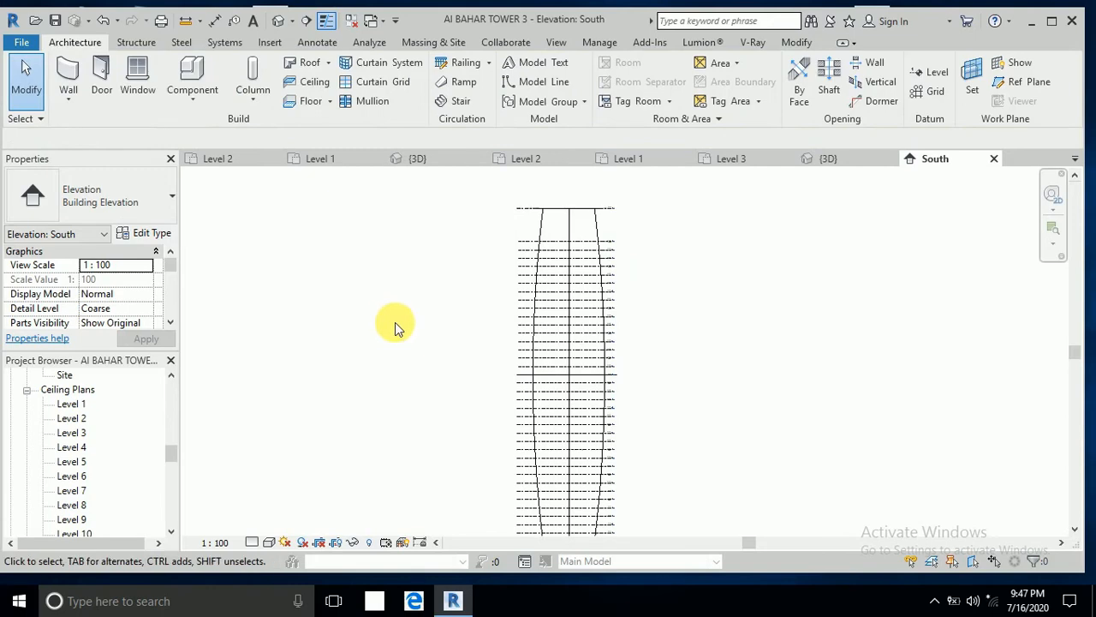
click(433, 42)
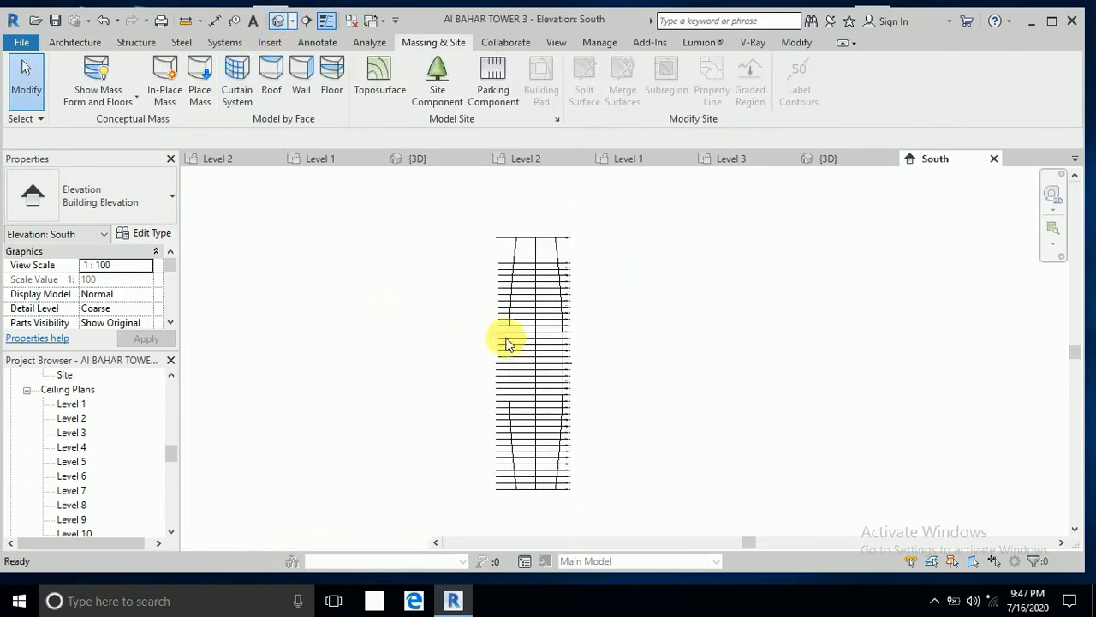
click(418, 158)
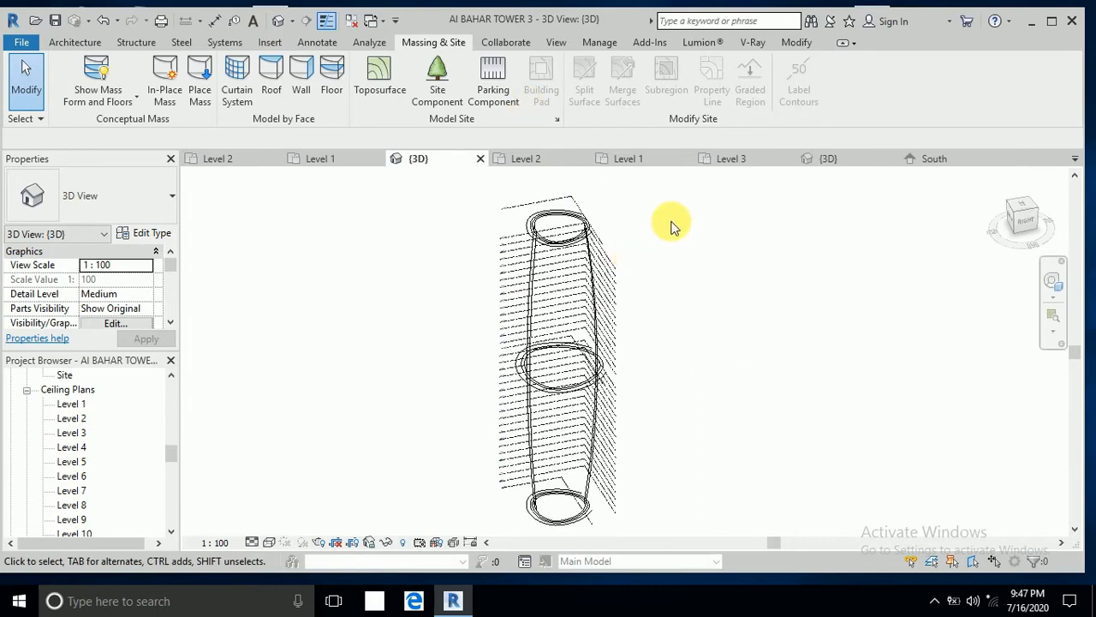
Select the tower mass and bring up its Mass Floors level list.
click(557, 219)
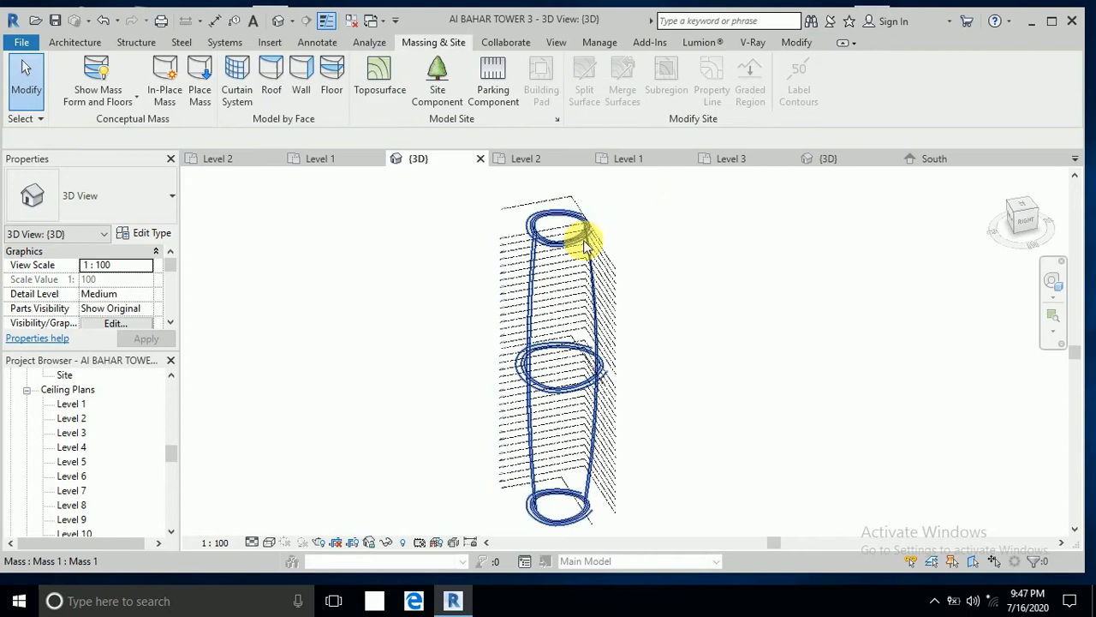
click(565, 223)
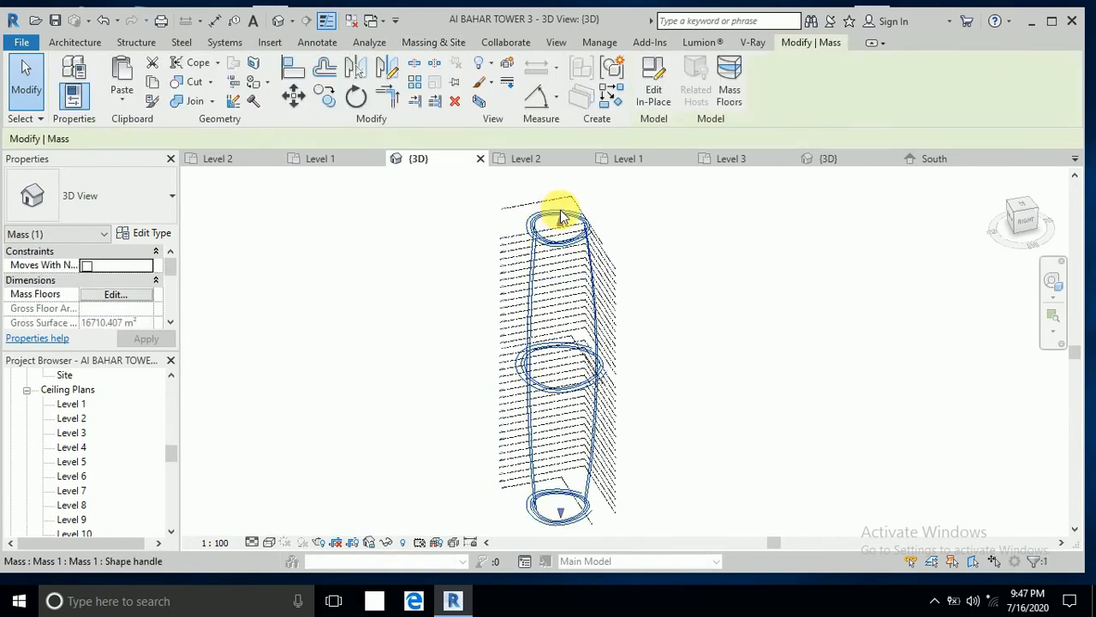
click(562, 219)
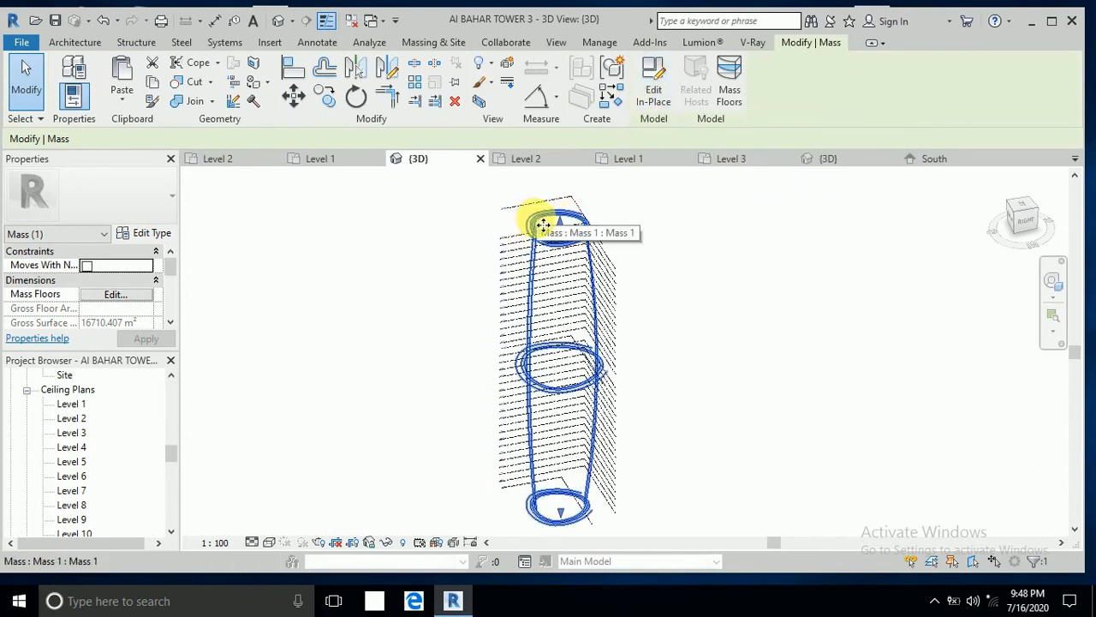
mouse_move(729, 82)
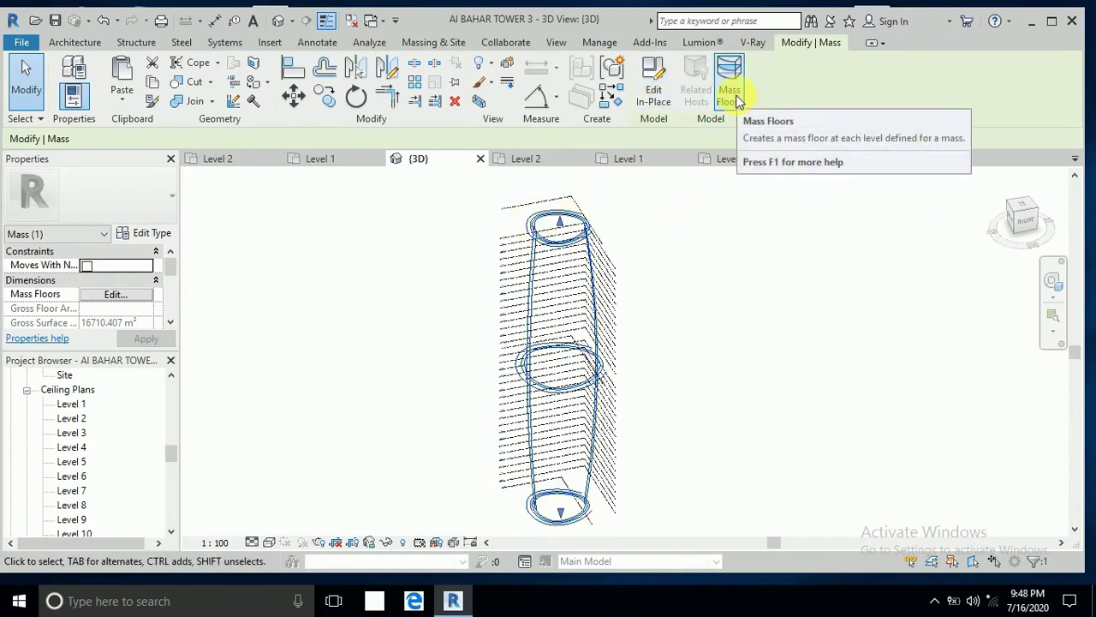
click(730, 82)
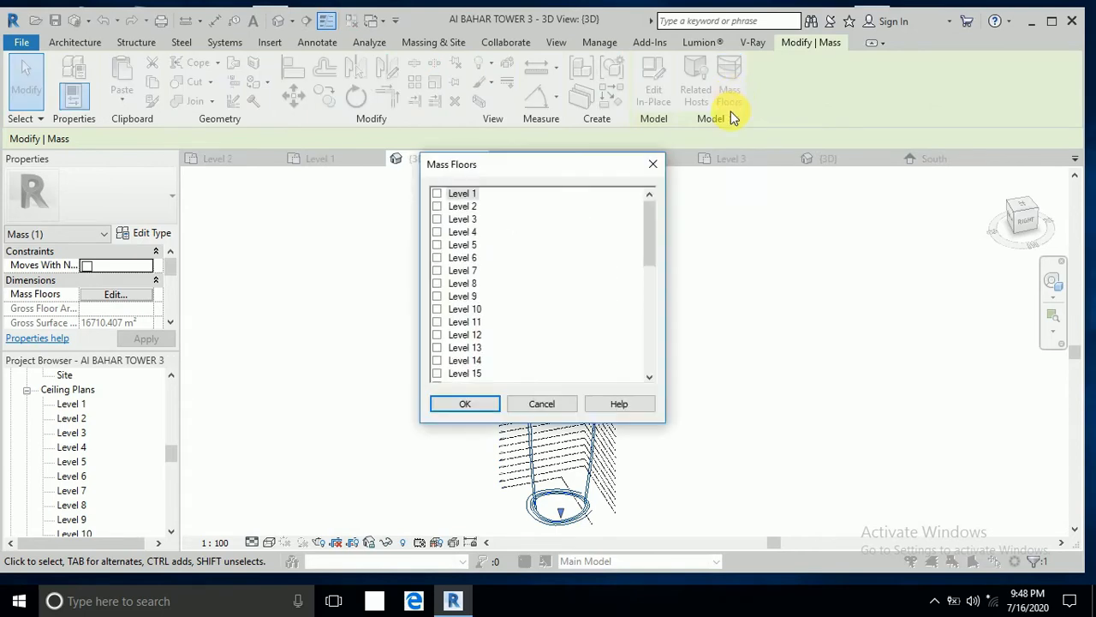
mouse_move(538, 233)
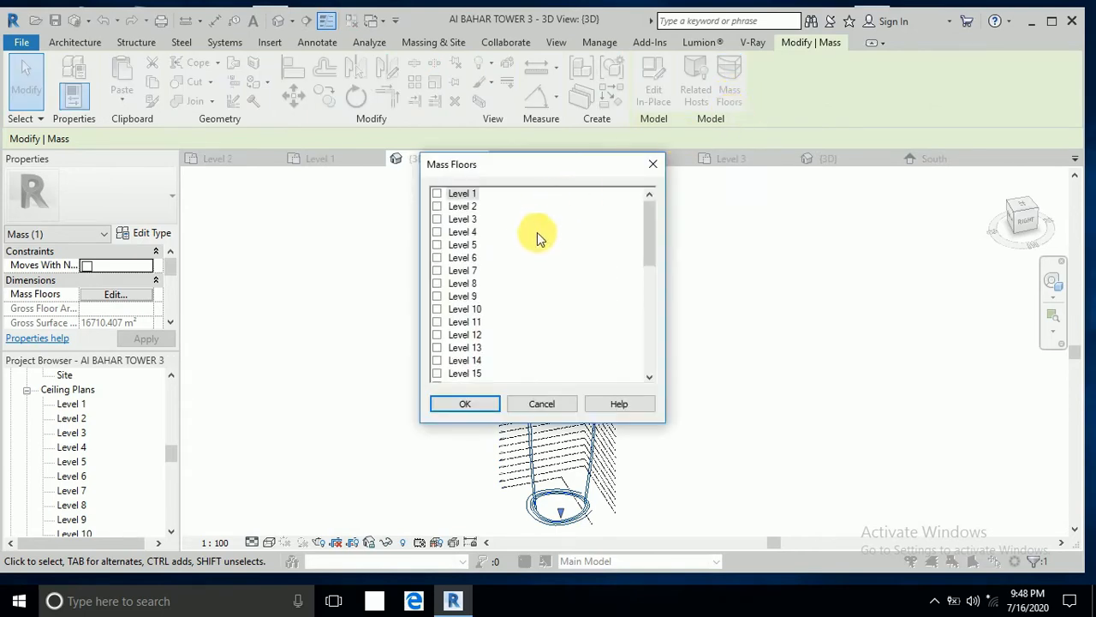
Create mass floors at all checked levels of the tower mass.
scroll(down, 3)
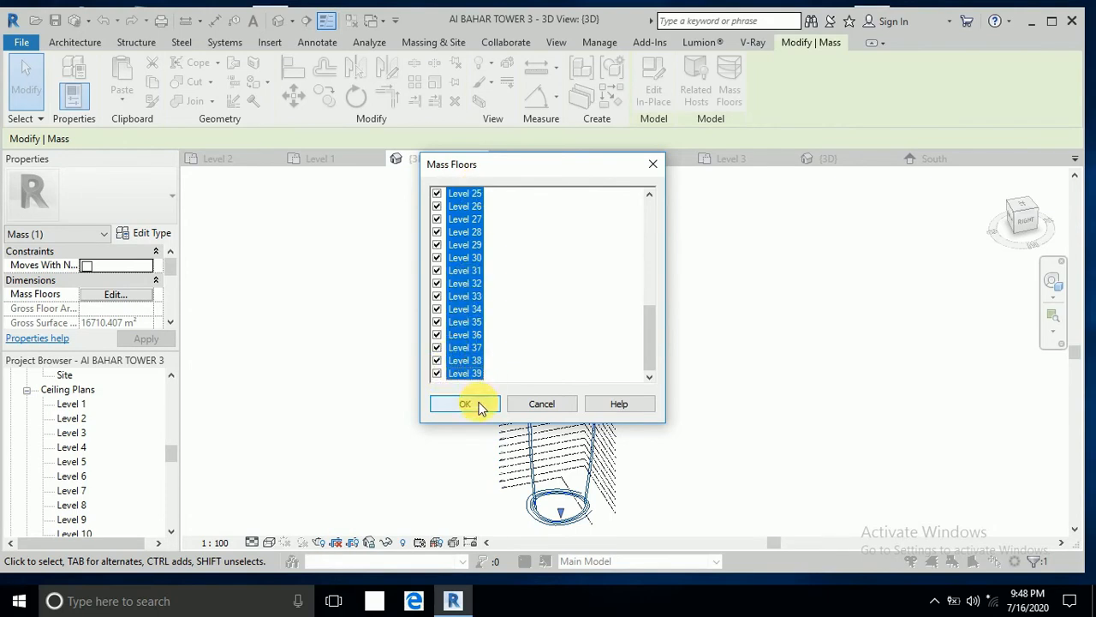
click(466, 404)
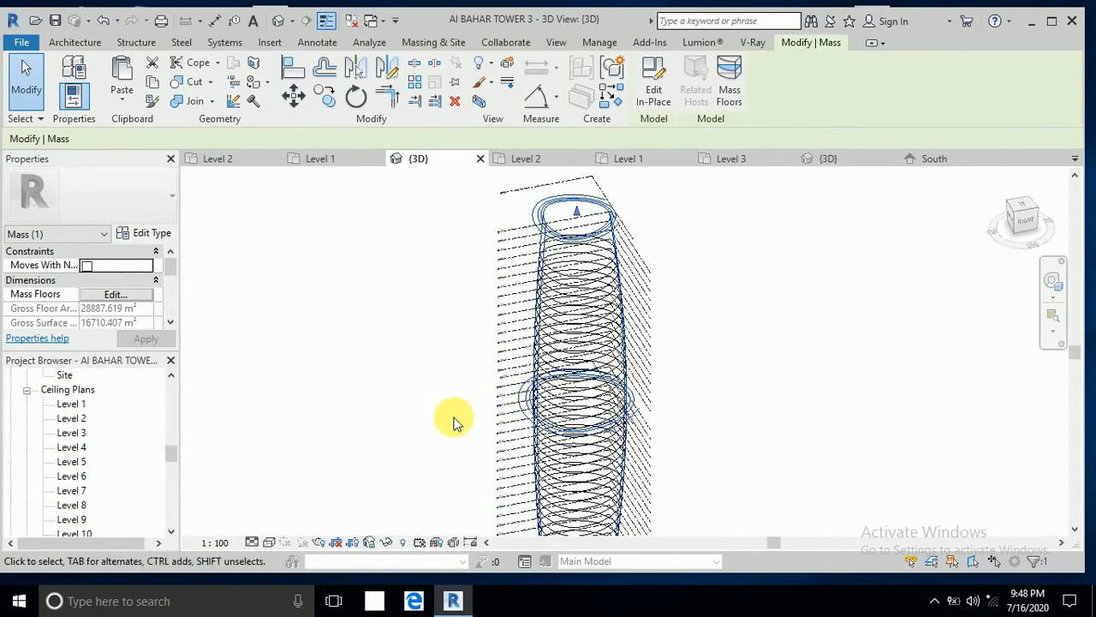
Switch the 3D view to a shaded visual style and reframe around the tower.
click(562, 264)
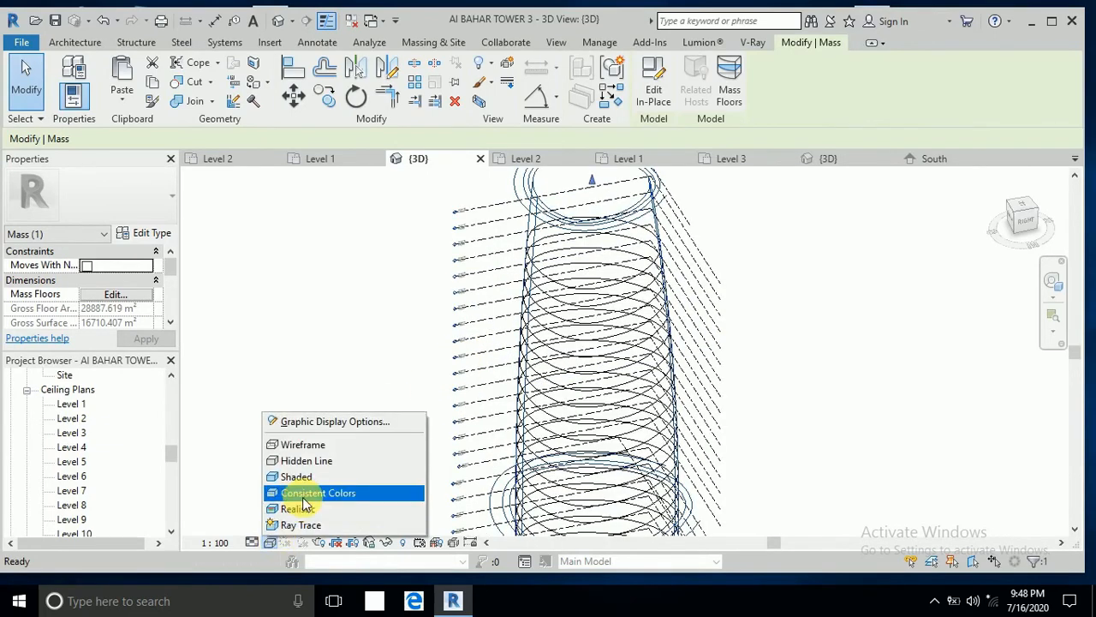
click(318, 494)
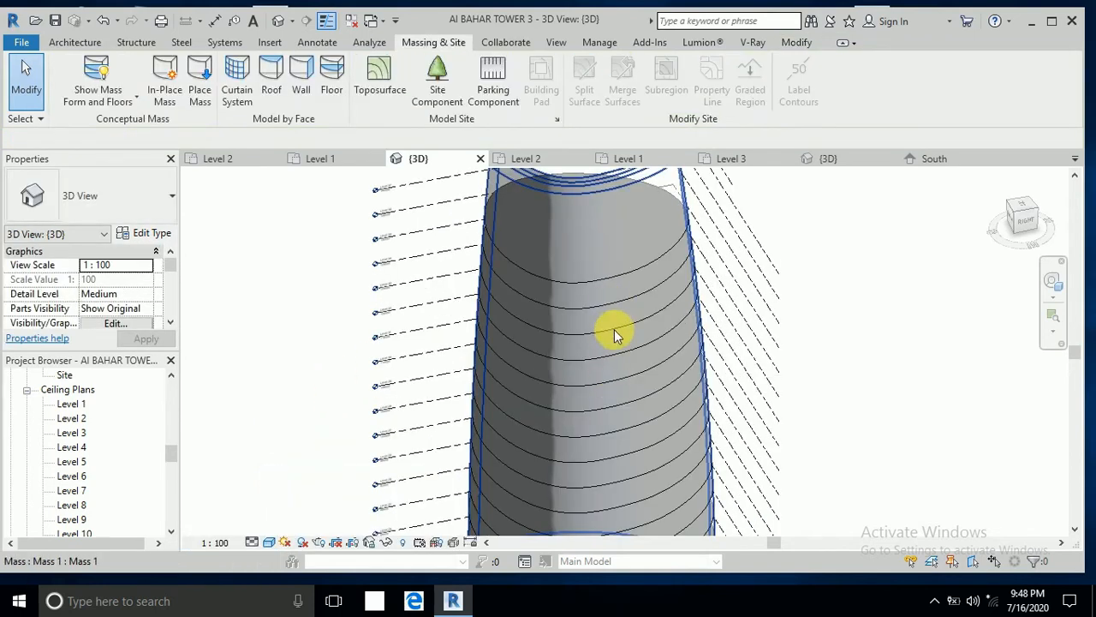
mouse_move(556, 291)
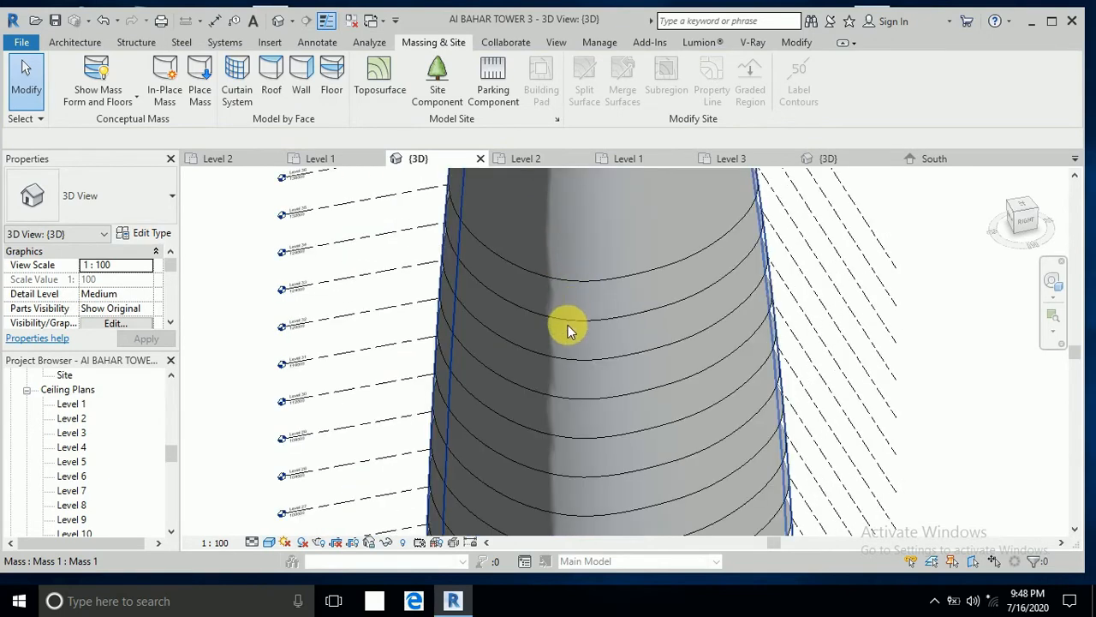
mouse_move(568, 329)
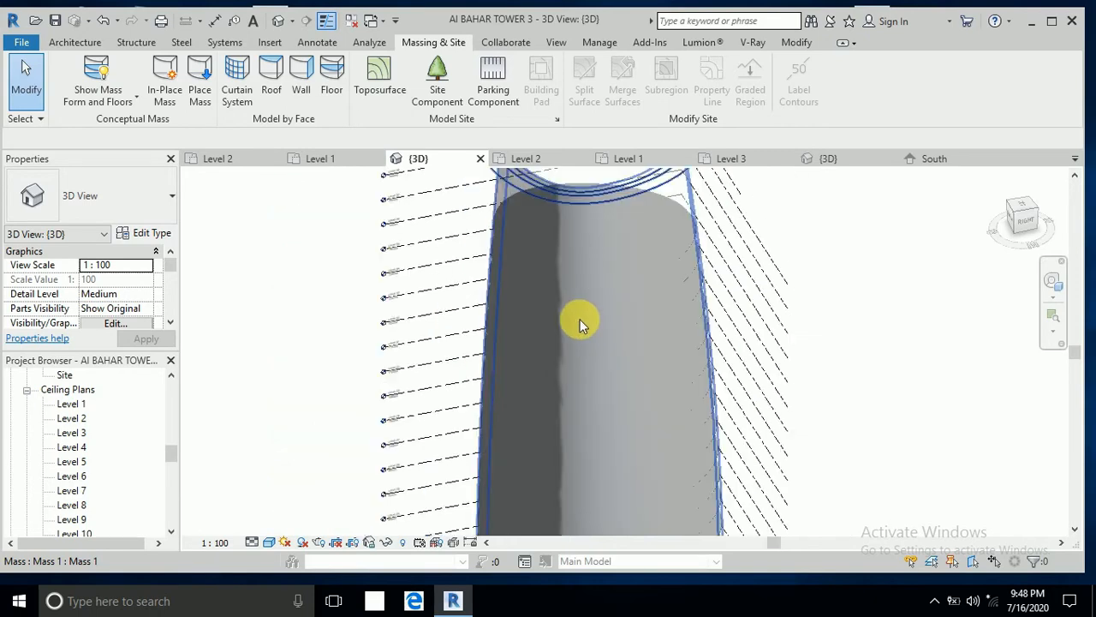
drag(581, 326, 349, 380)
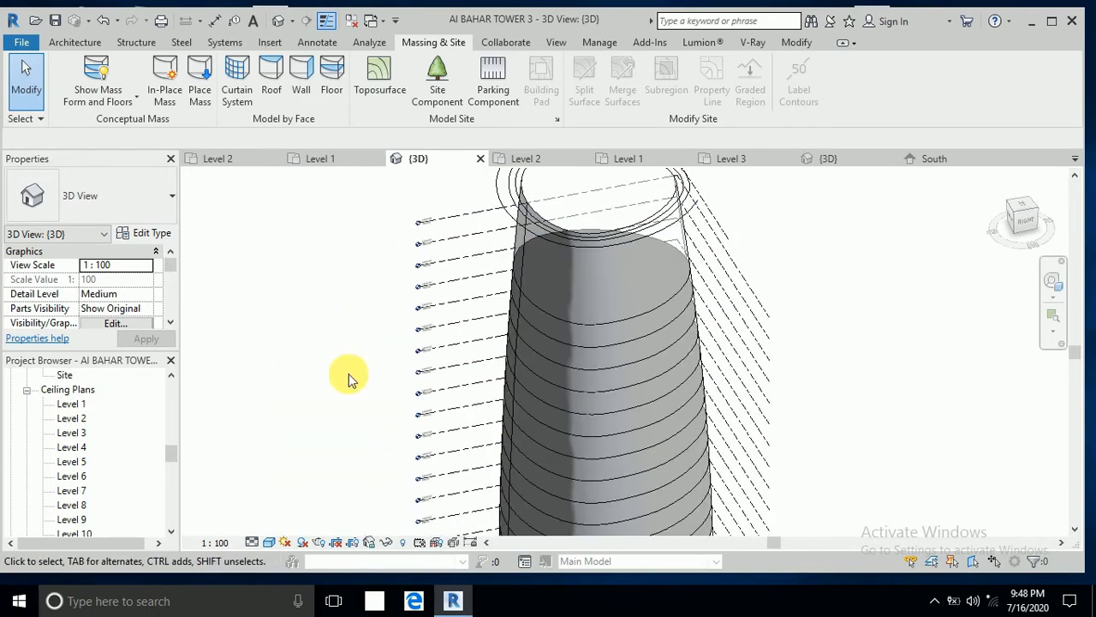
mouse_move(333, 83)
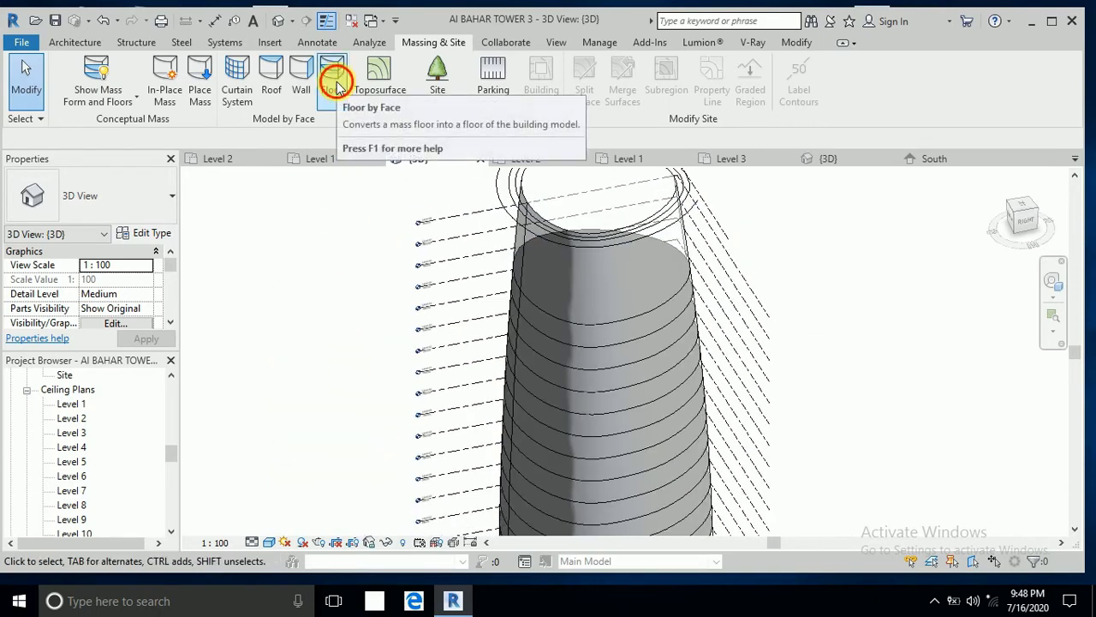
Start Floor by Face and bring up the Generic Floor 400 mm type properties.
click(332, 77)
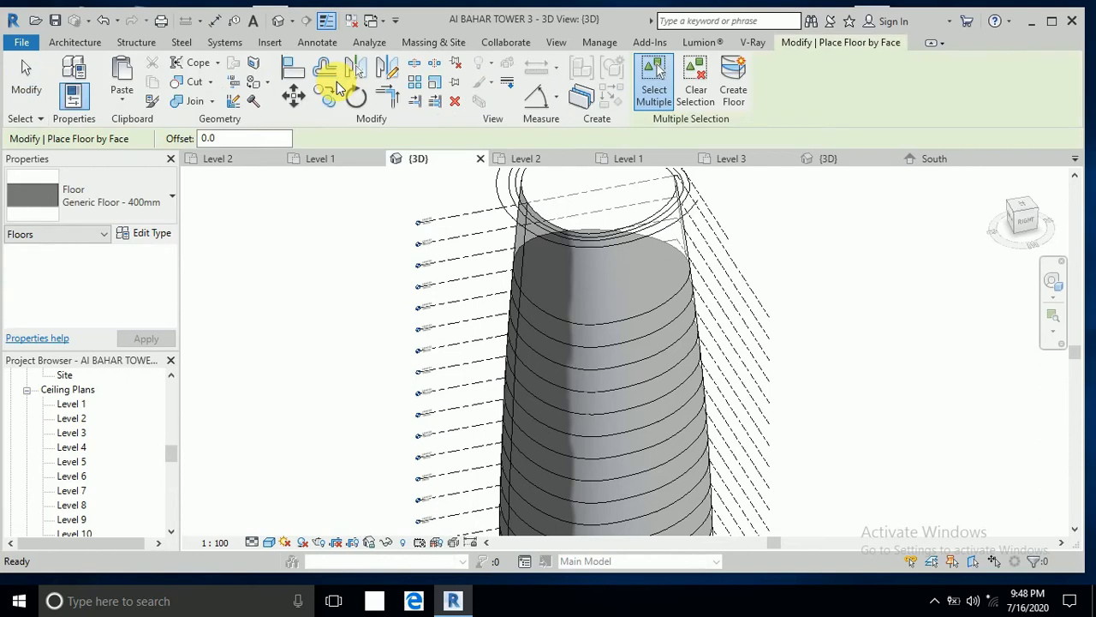
mouse_move(151, 233)
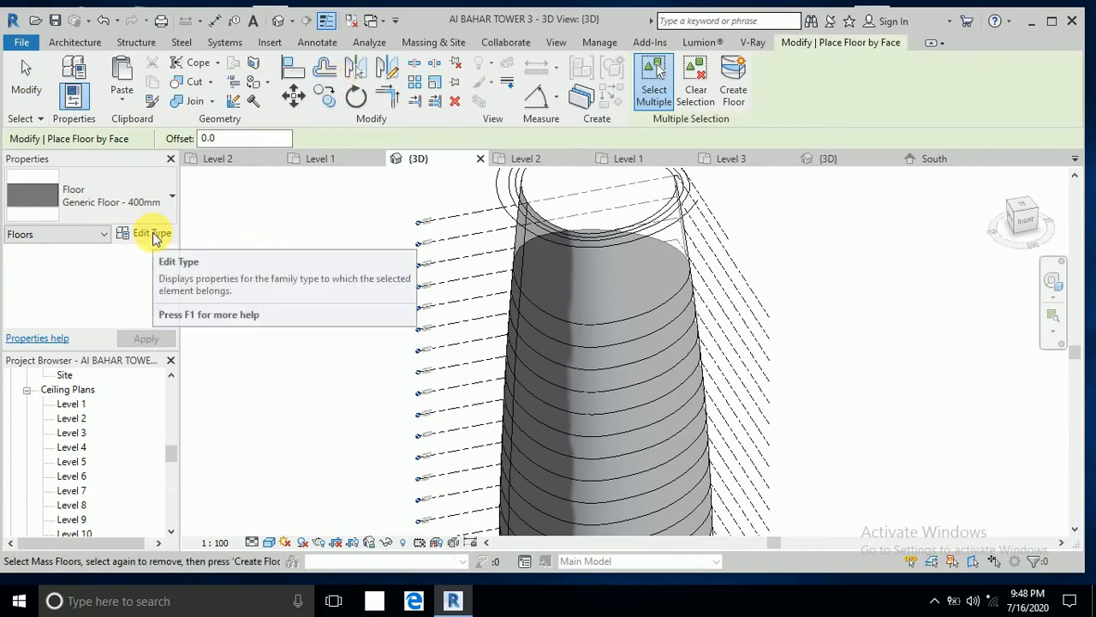
click(150, 233)
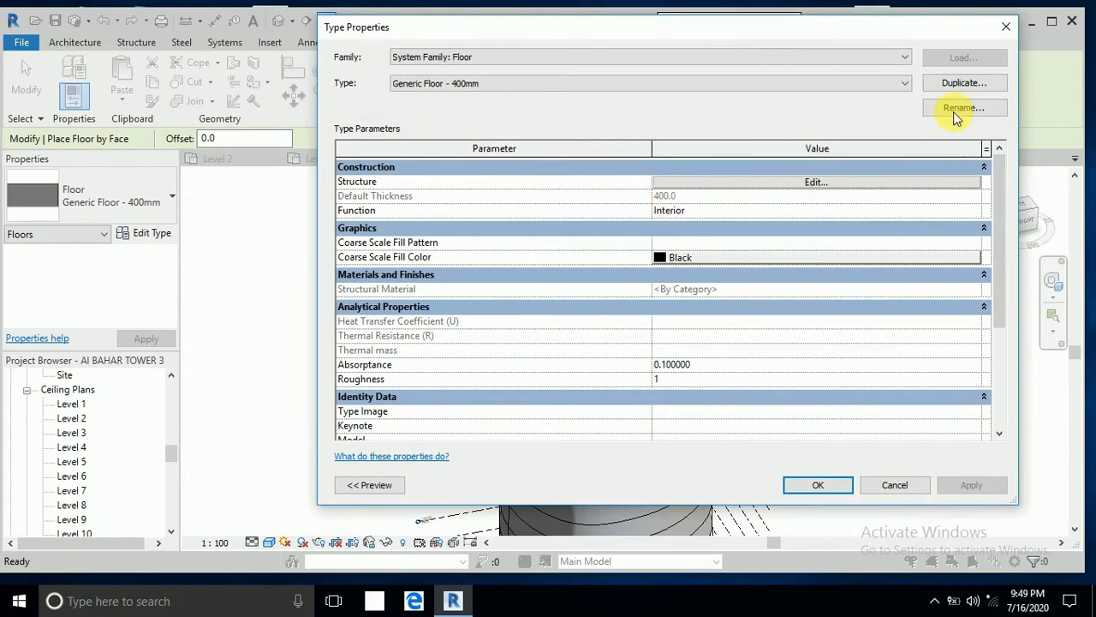
Duplicate the 400 mm floor type as a new type named AL BAHAR FLOORS.
click(963, 82)
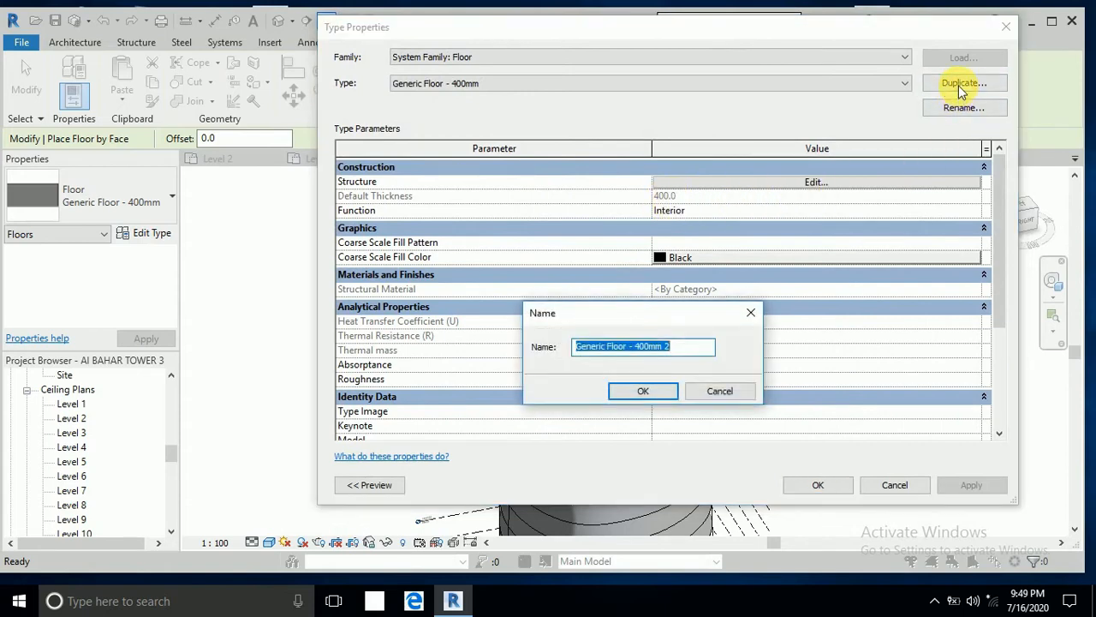
mouse_move(676, 209)
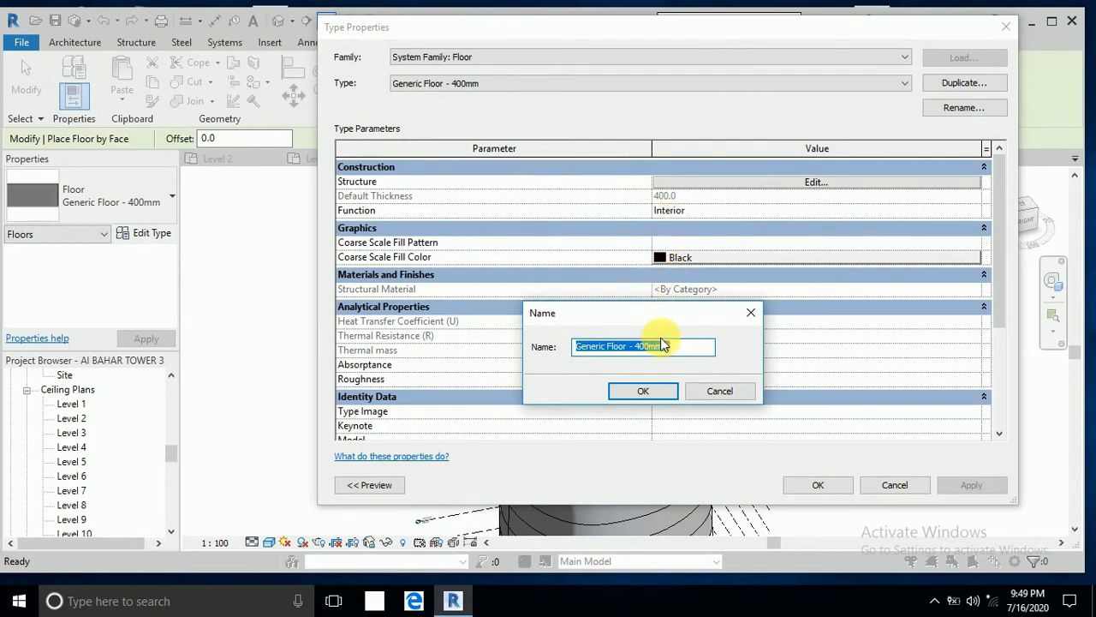
text(2)
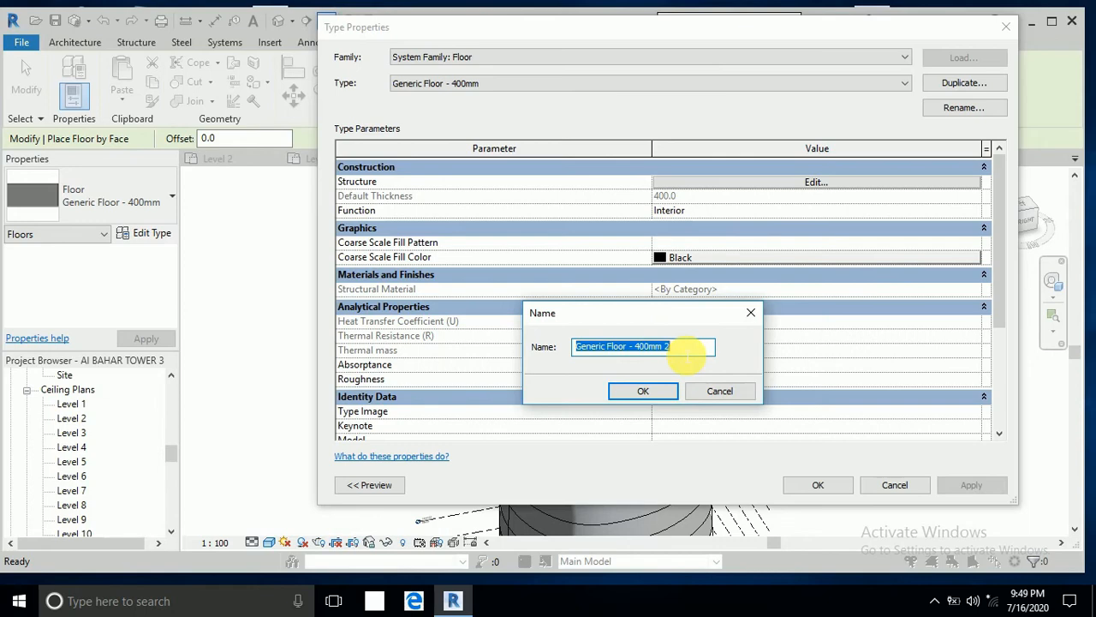
text(F)
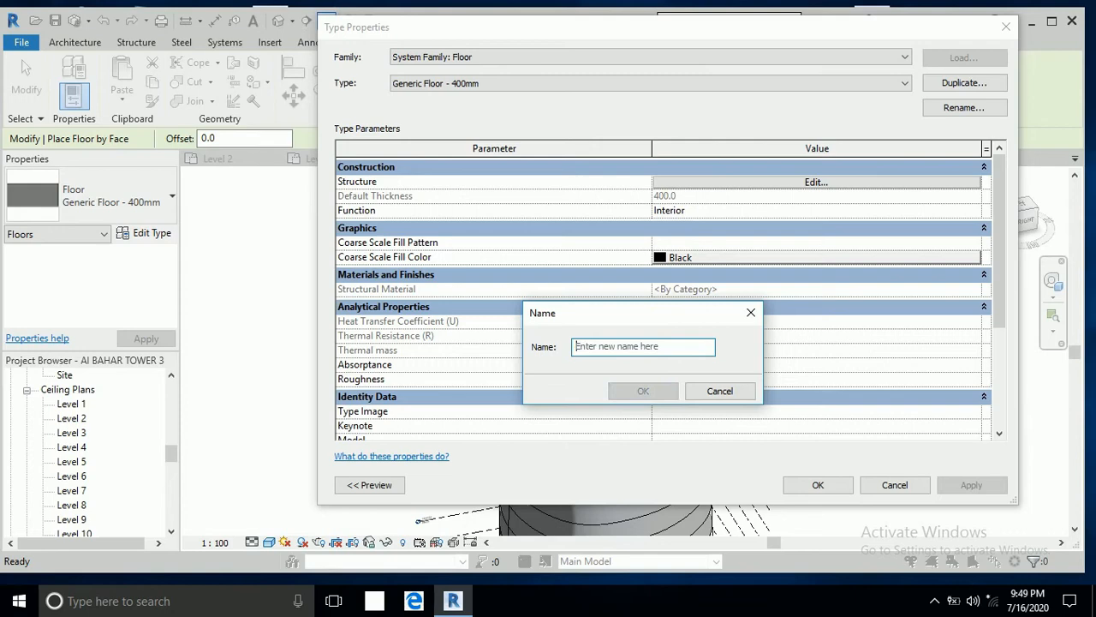
text(AL BAHAR F)
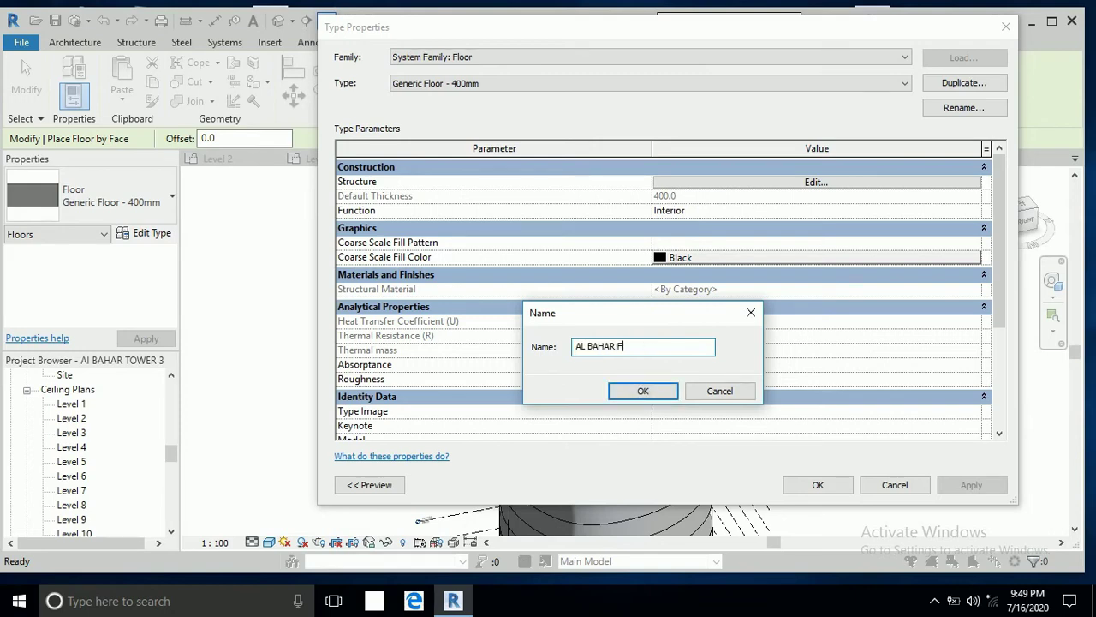
text(LOORS)
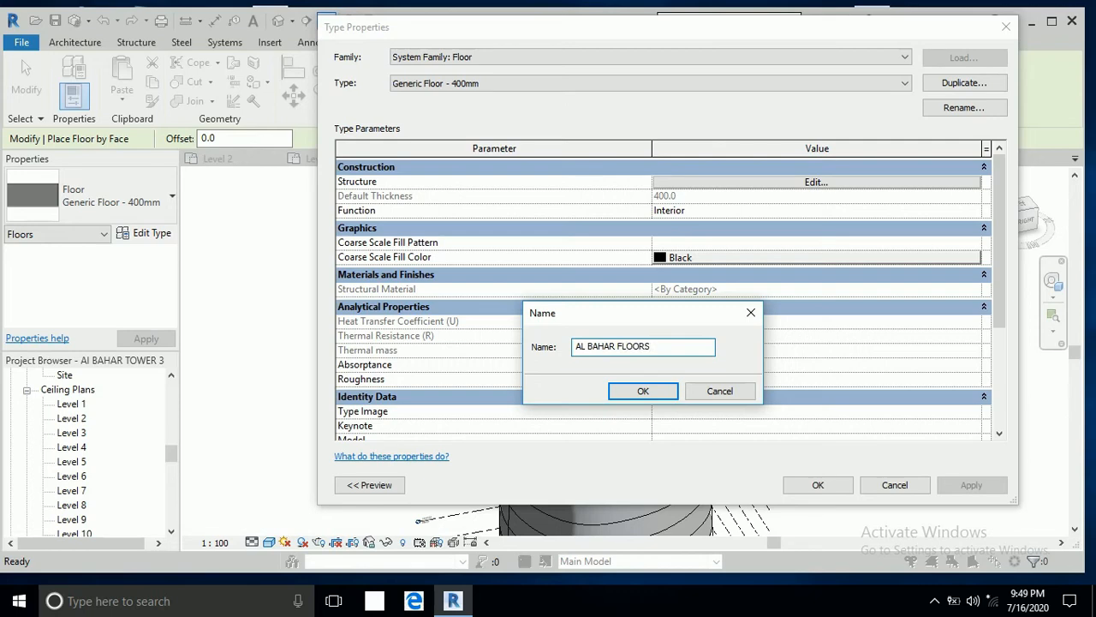
click(642, 391)
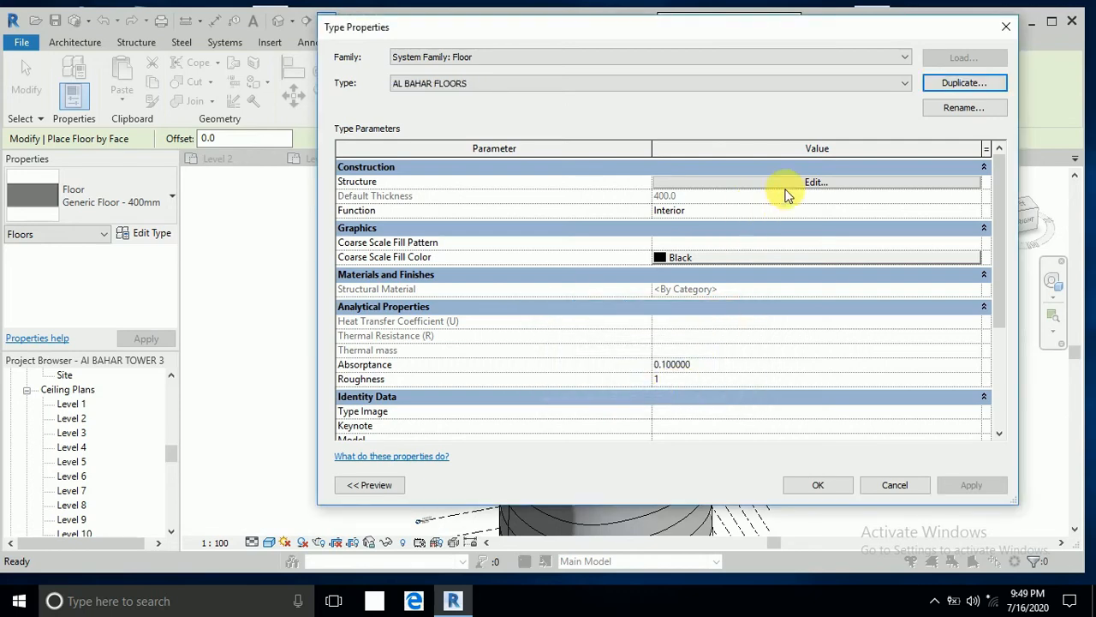
Set the AL BAHAR FLOORS structure layer to 200 mm and accept the type changes.
click(816, 182)
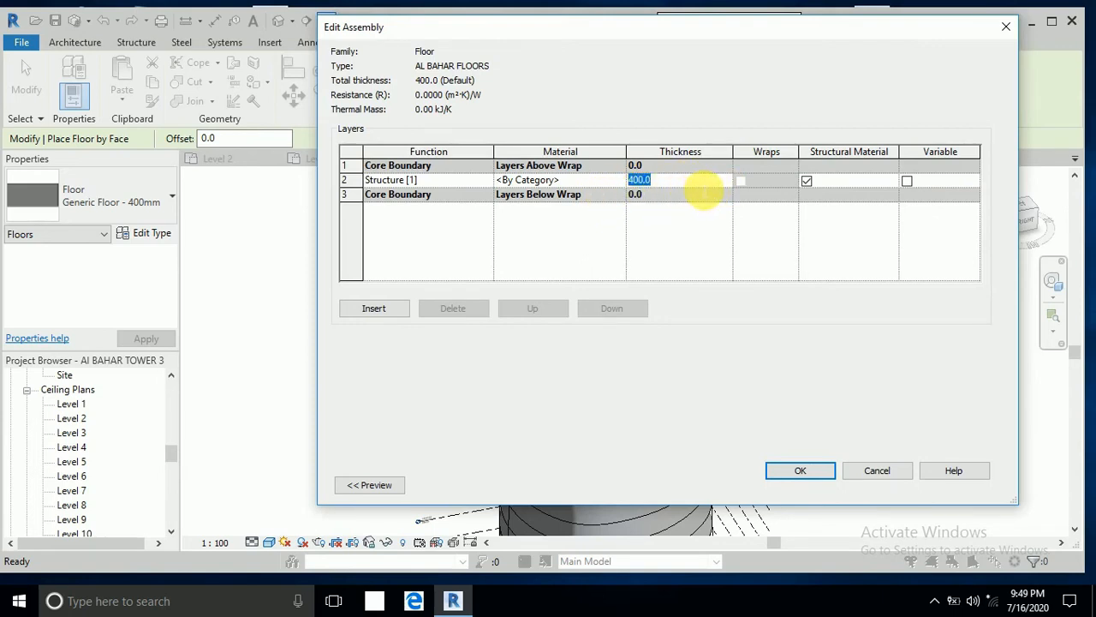
text(20)
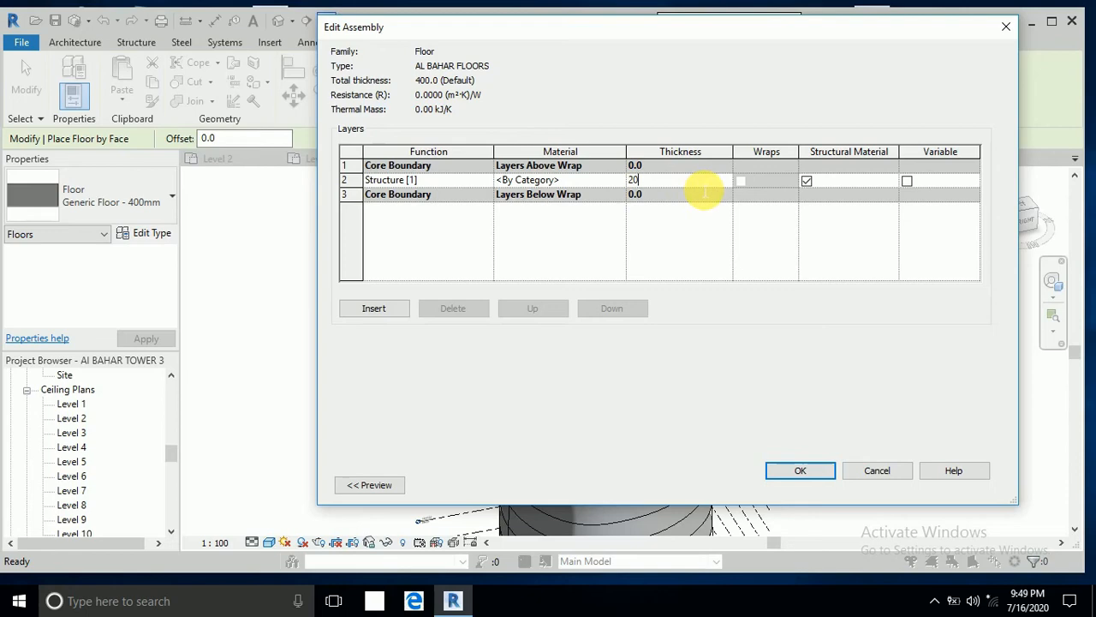
mouse_move(800, 469)
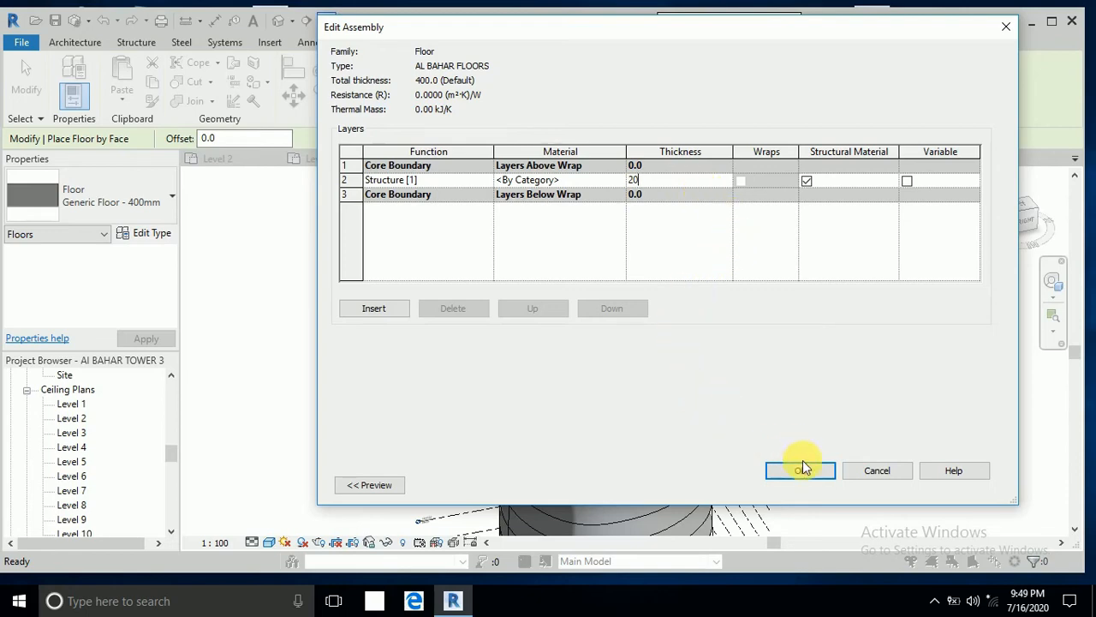
click(800, 470)
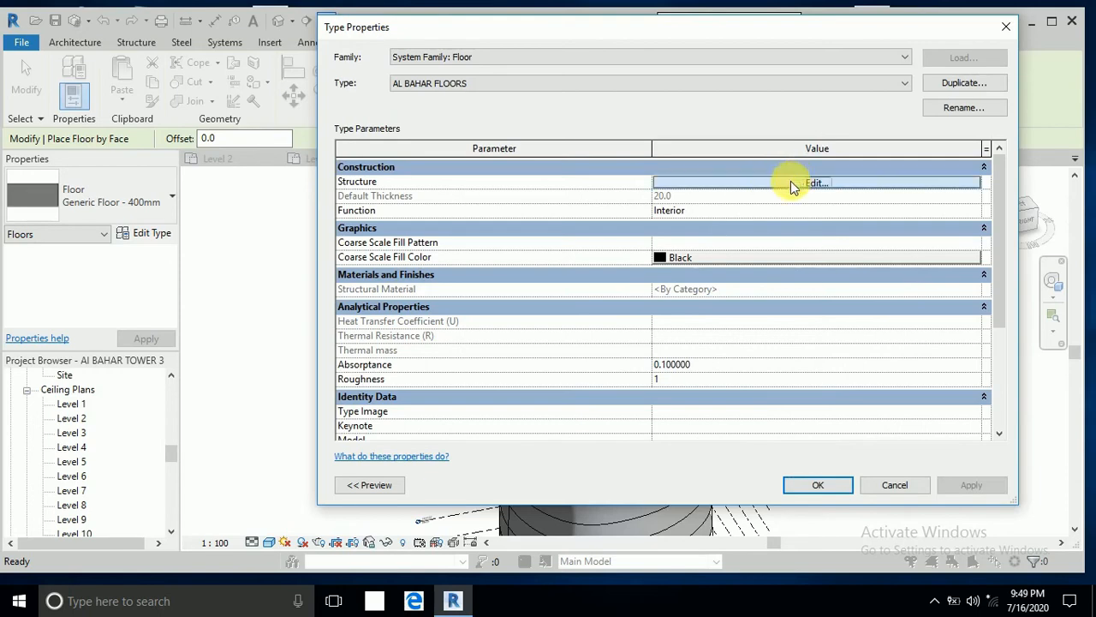
click(815, 182)
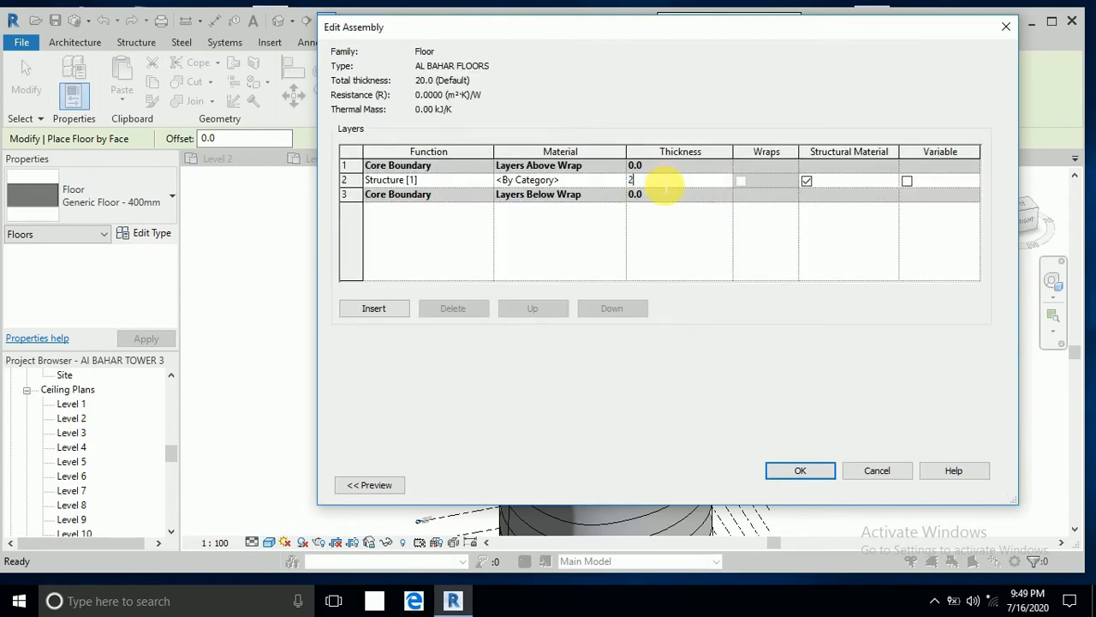
click(800, 469)
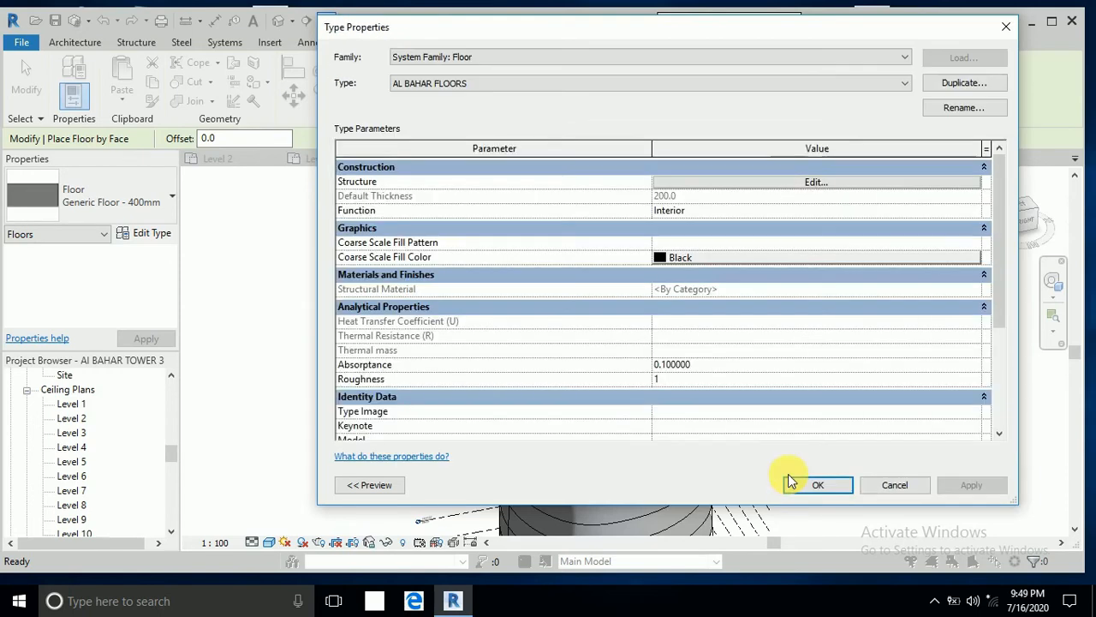
mouse_move(733, 233)
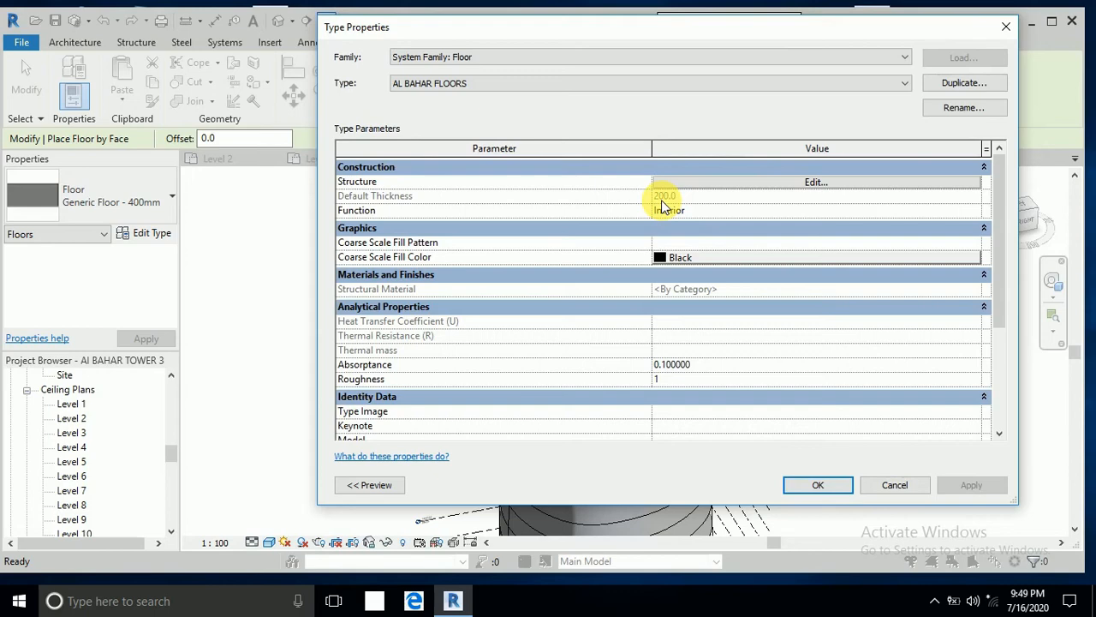
mouse_move(812, 243)
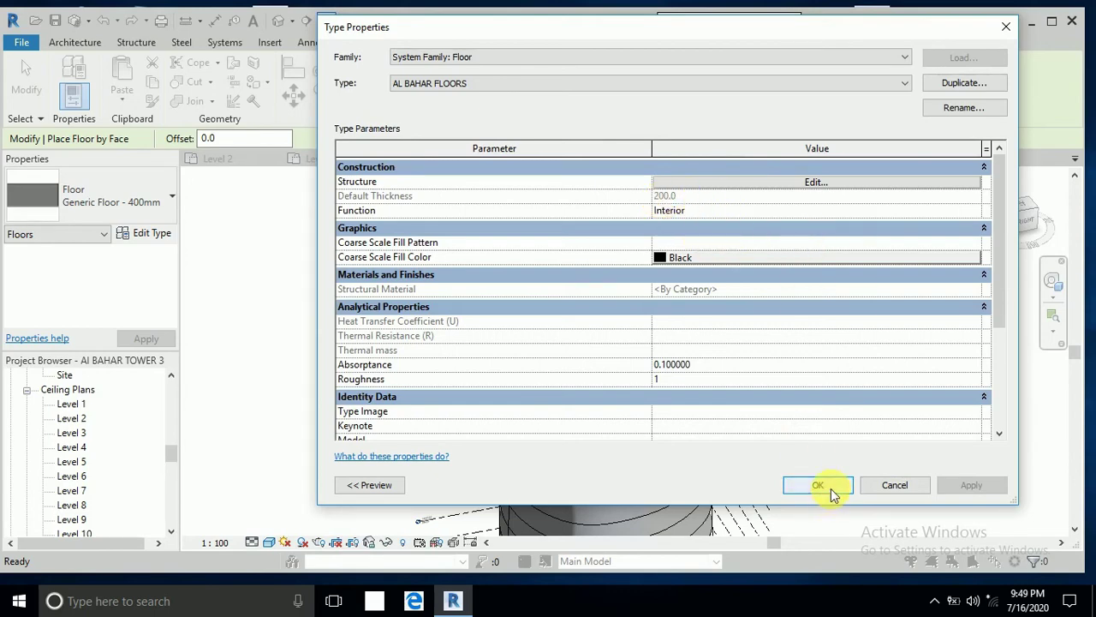
click(817, 483)
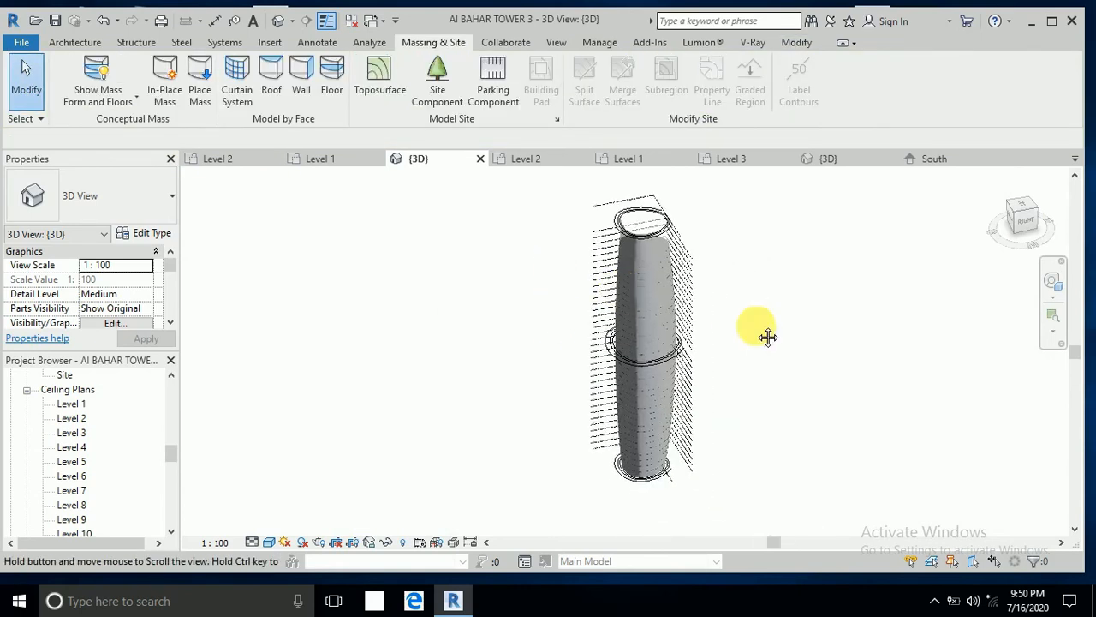
Orbit the 3D view slightly to inspect the tower's new 200 mm floors from another side.
drag(768, 336, 745, 334)
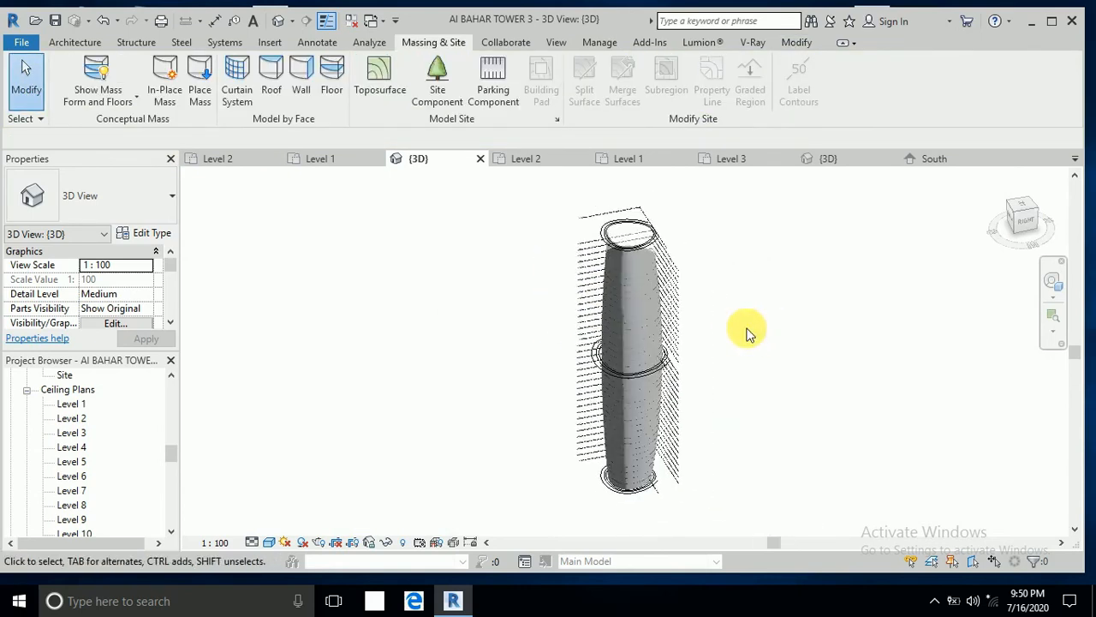